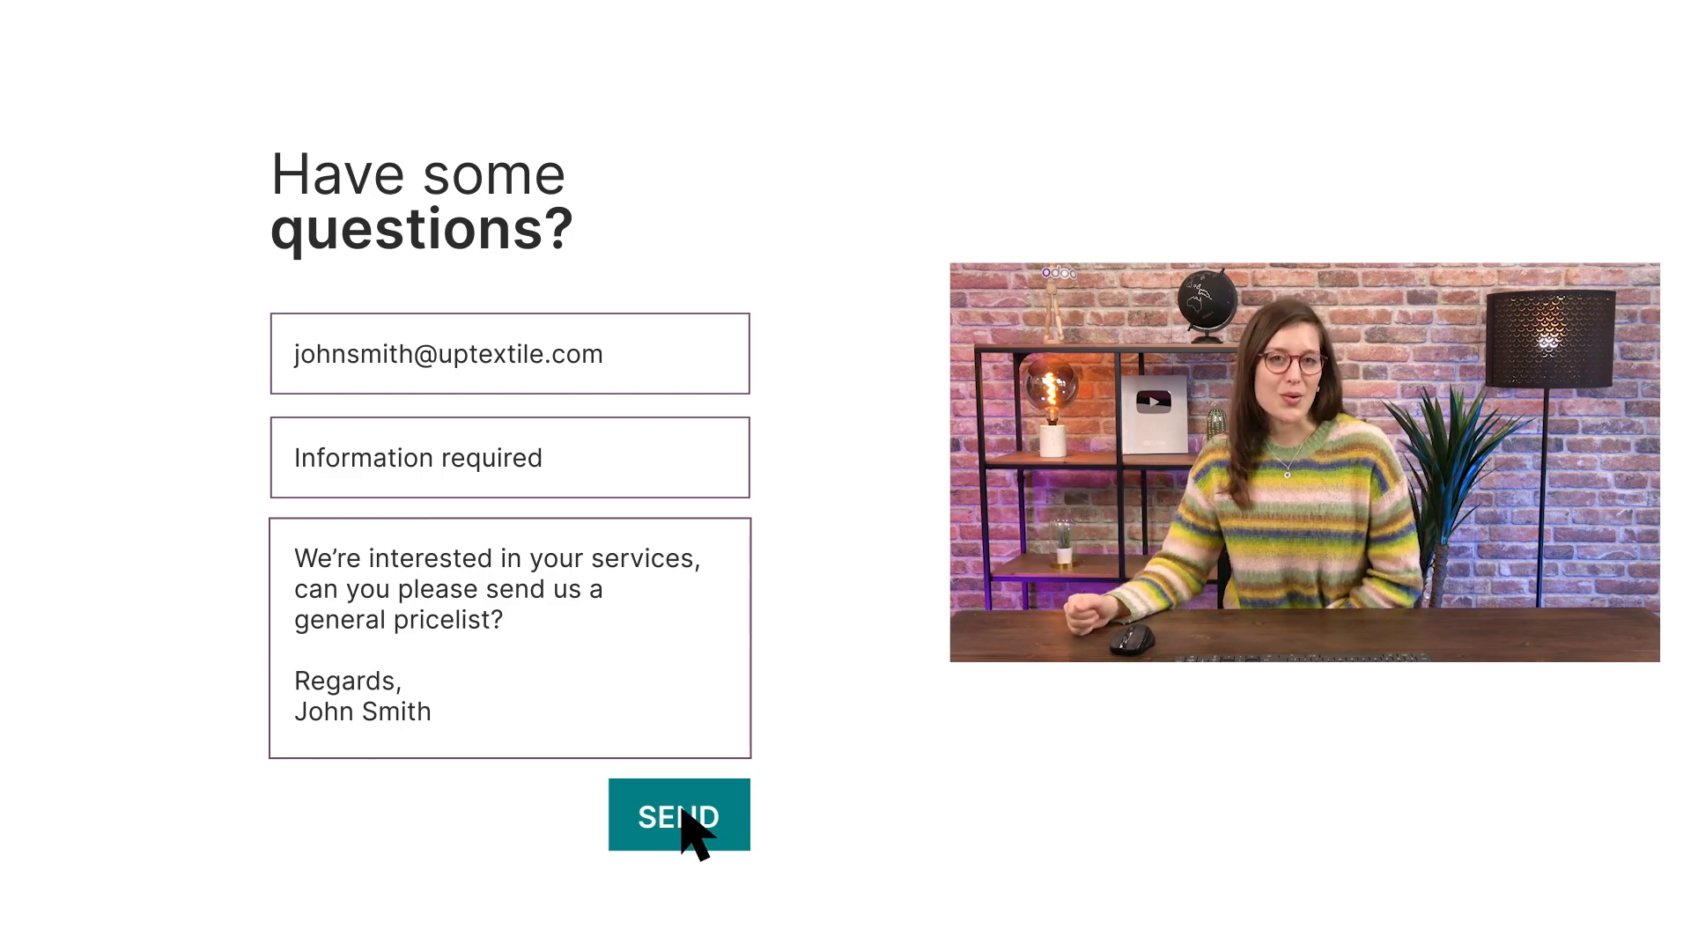
Go to the store's website front end showing the summer collection banner.
click(680, 816)
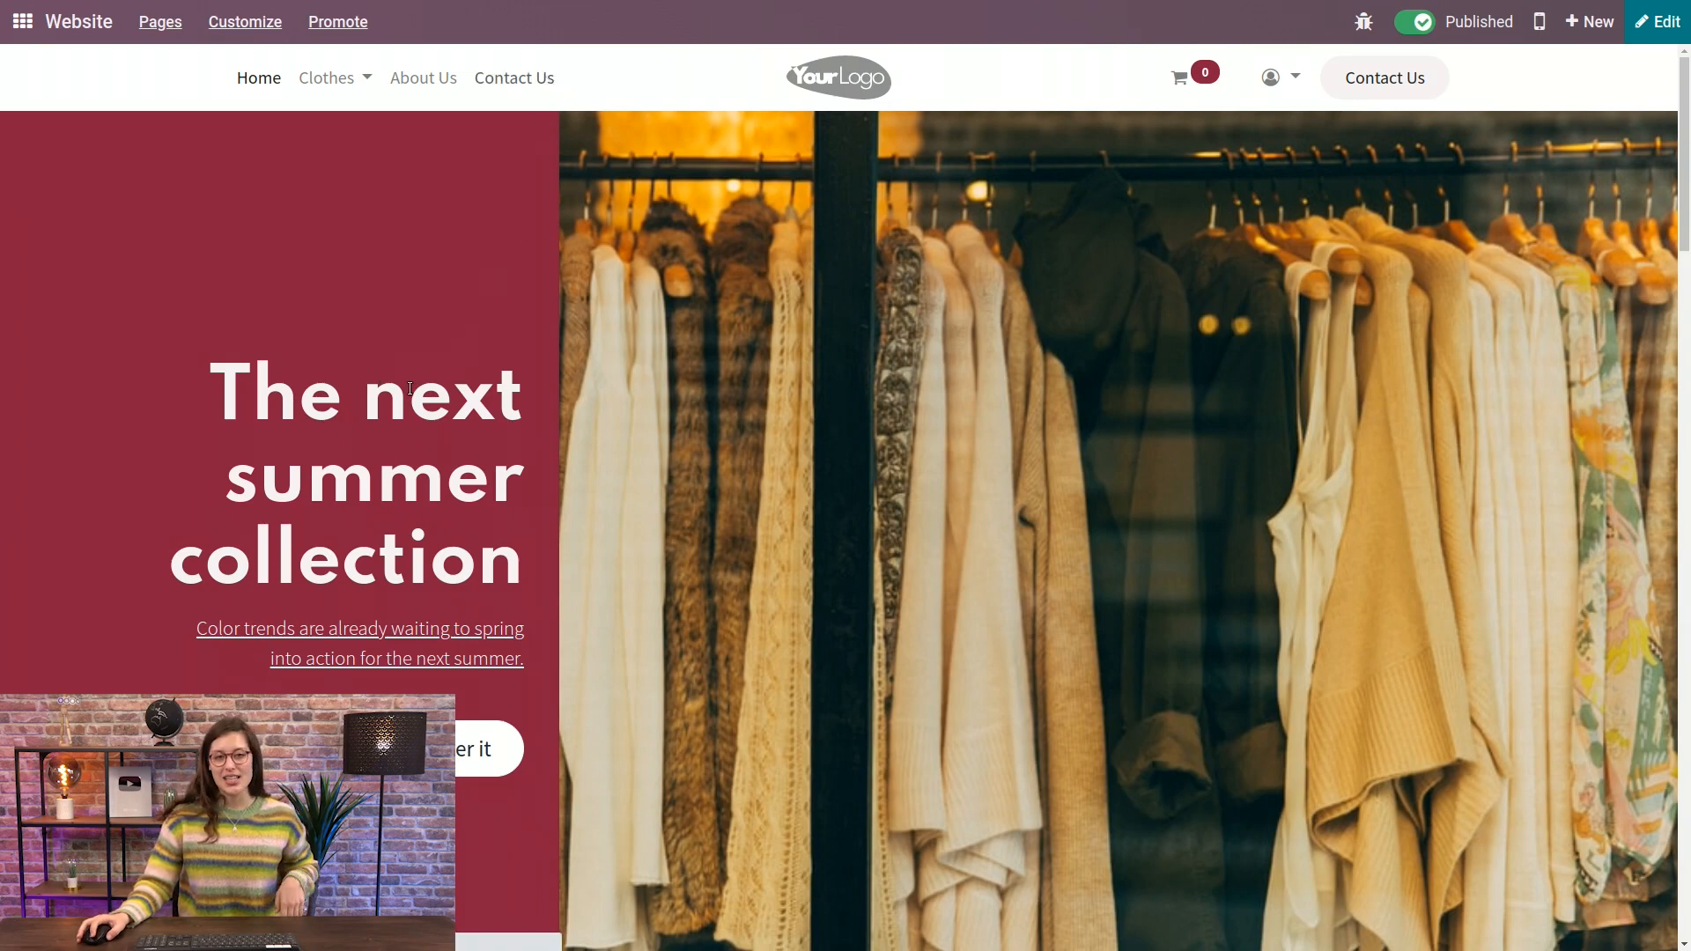
Navigate to the Contact Us page from the top menu.
click(514, 78)
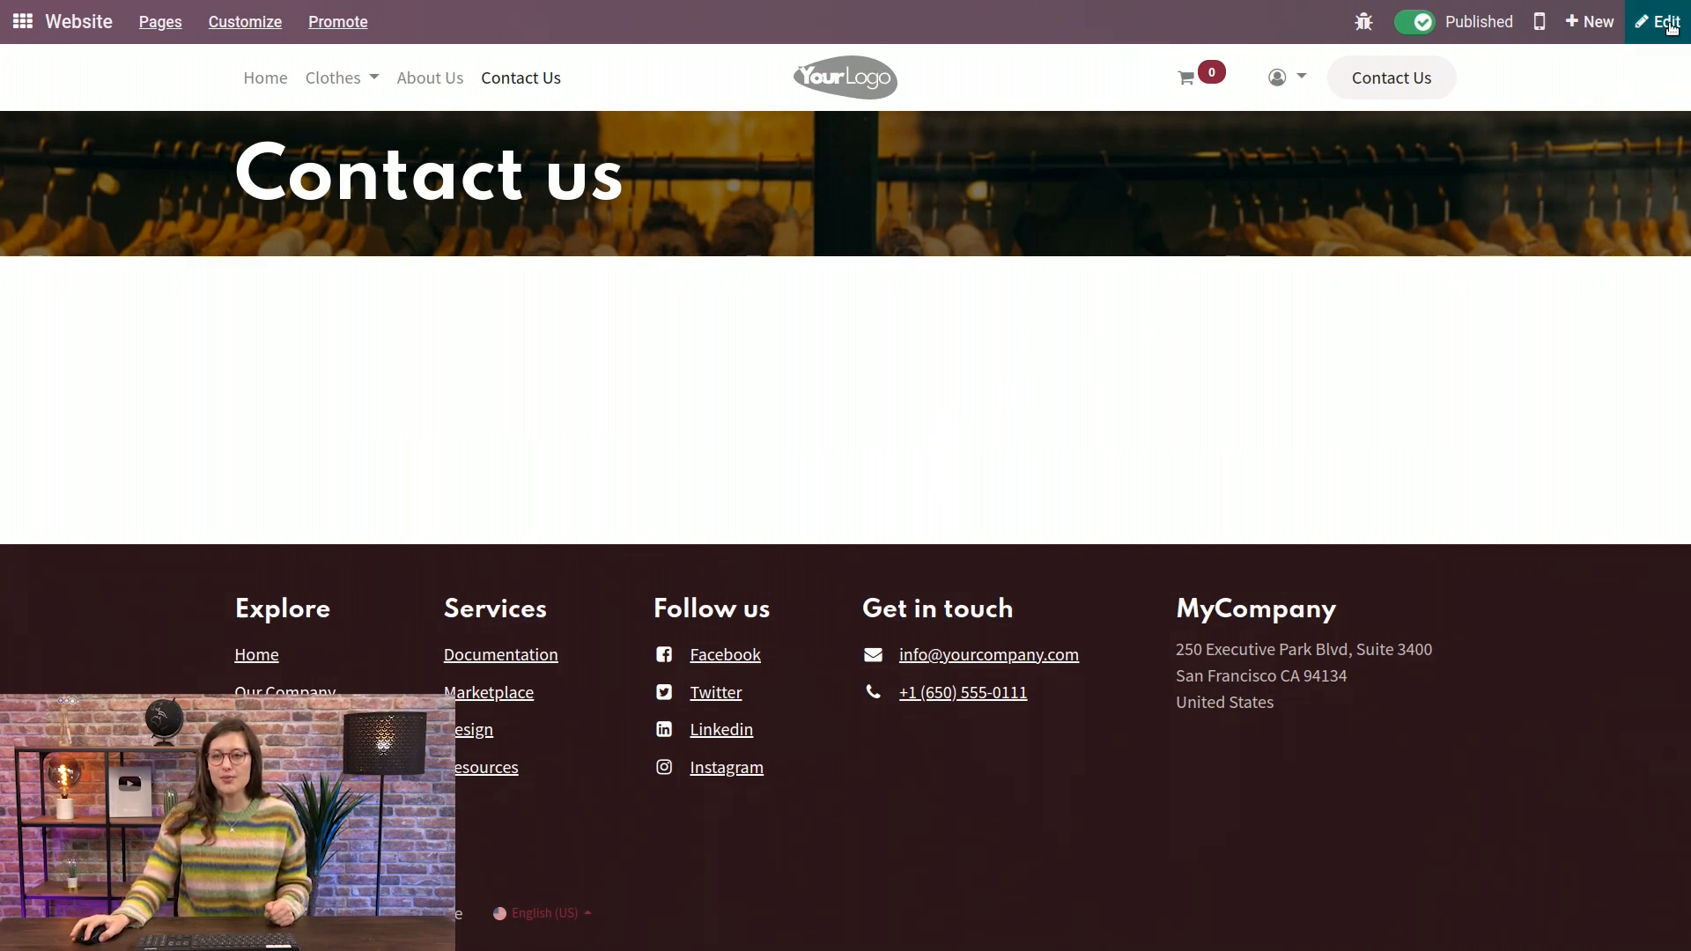
Edit the page and drop a Form block with name, phone, email, company, subject and question fields.
click(1665, 21)
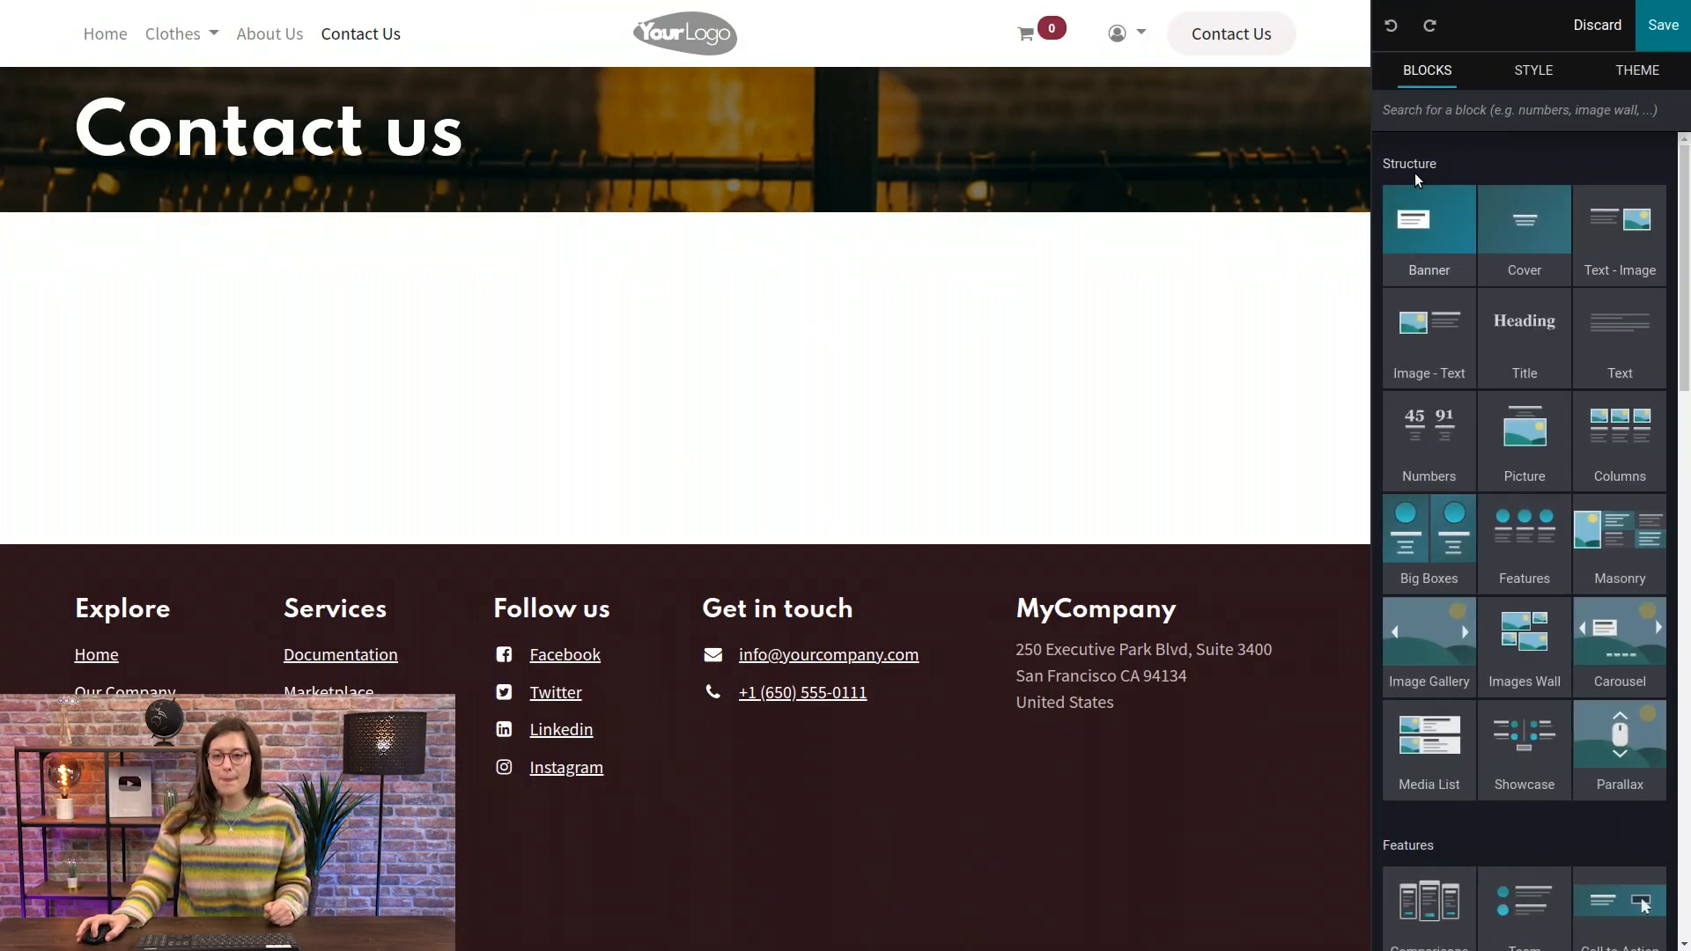
text(form)
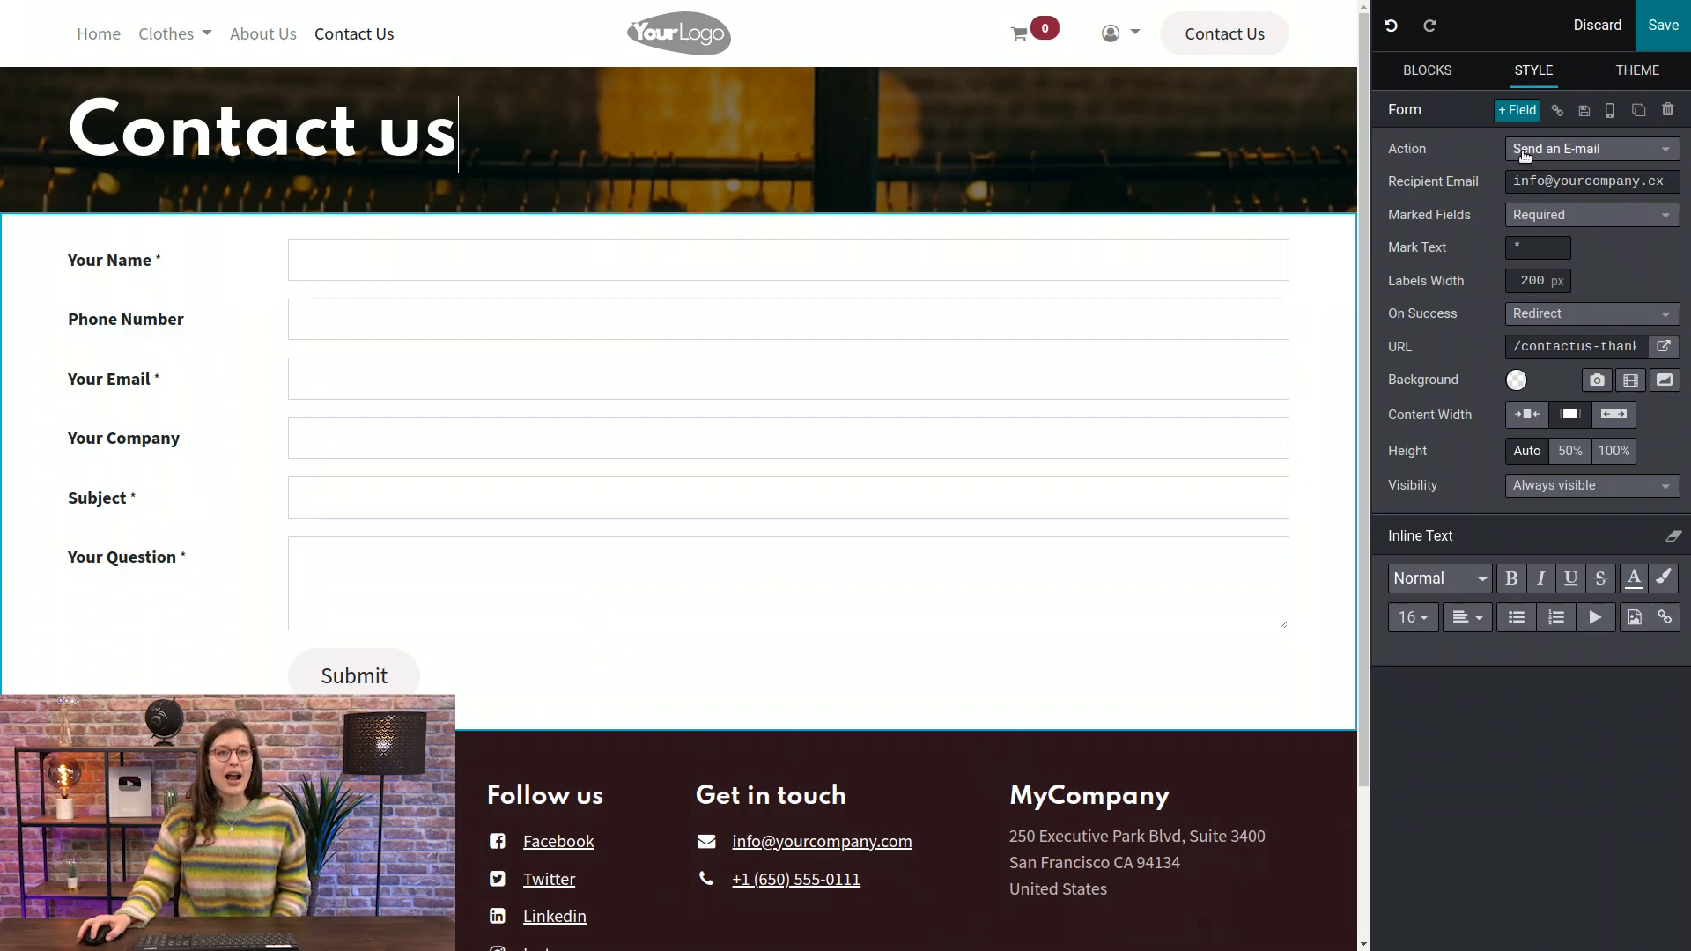
Set the form's Action to Create an Opportunity instead of sending an e-mail.
click(1587, 148)
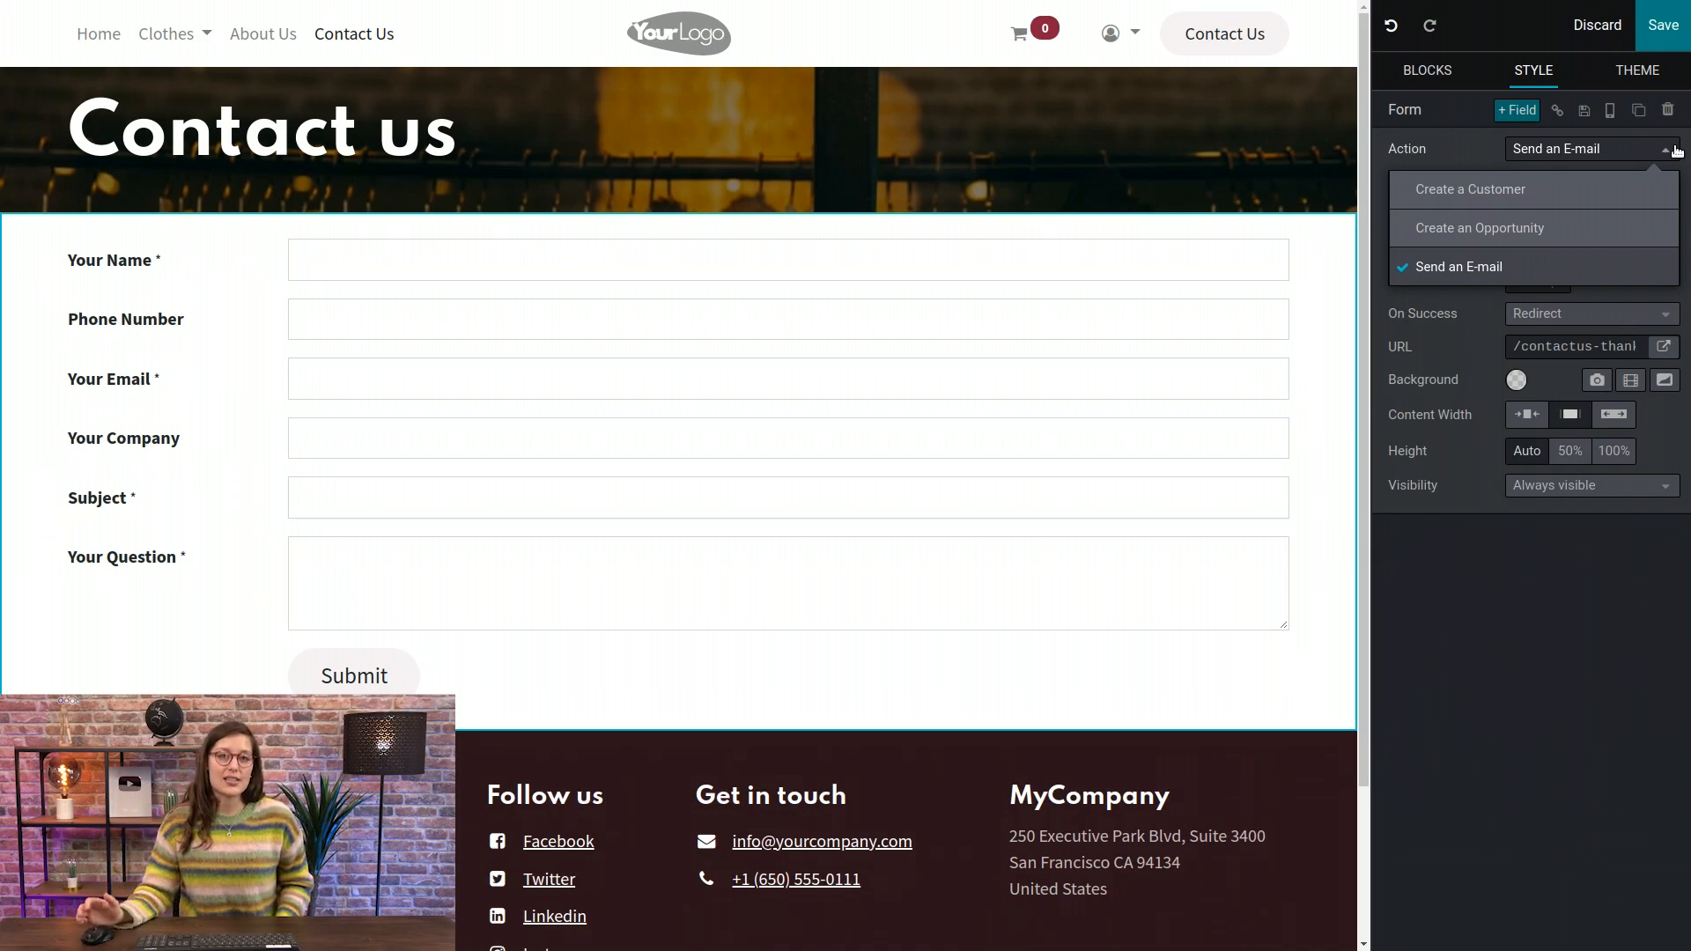
click(1457, 266)
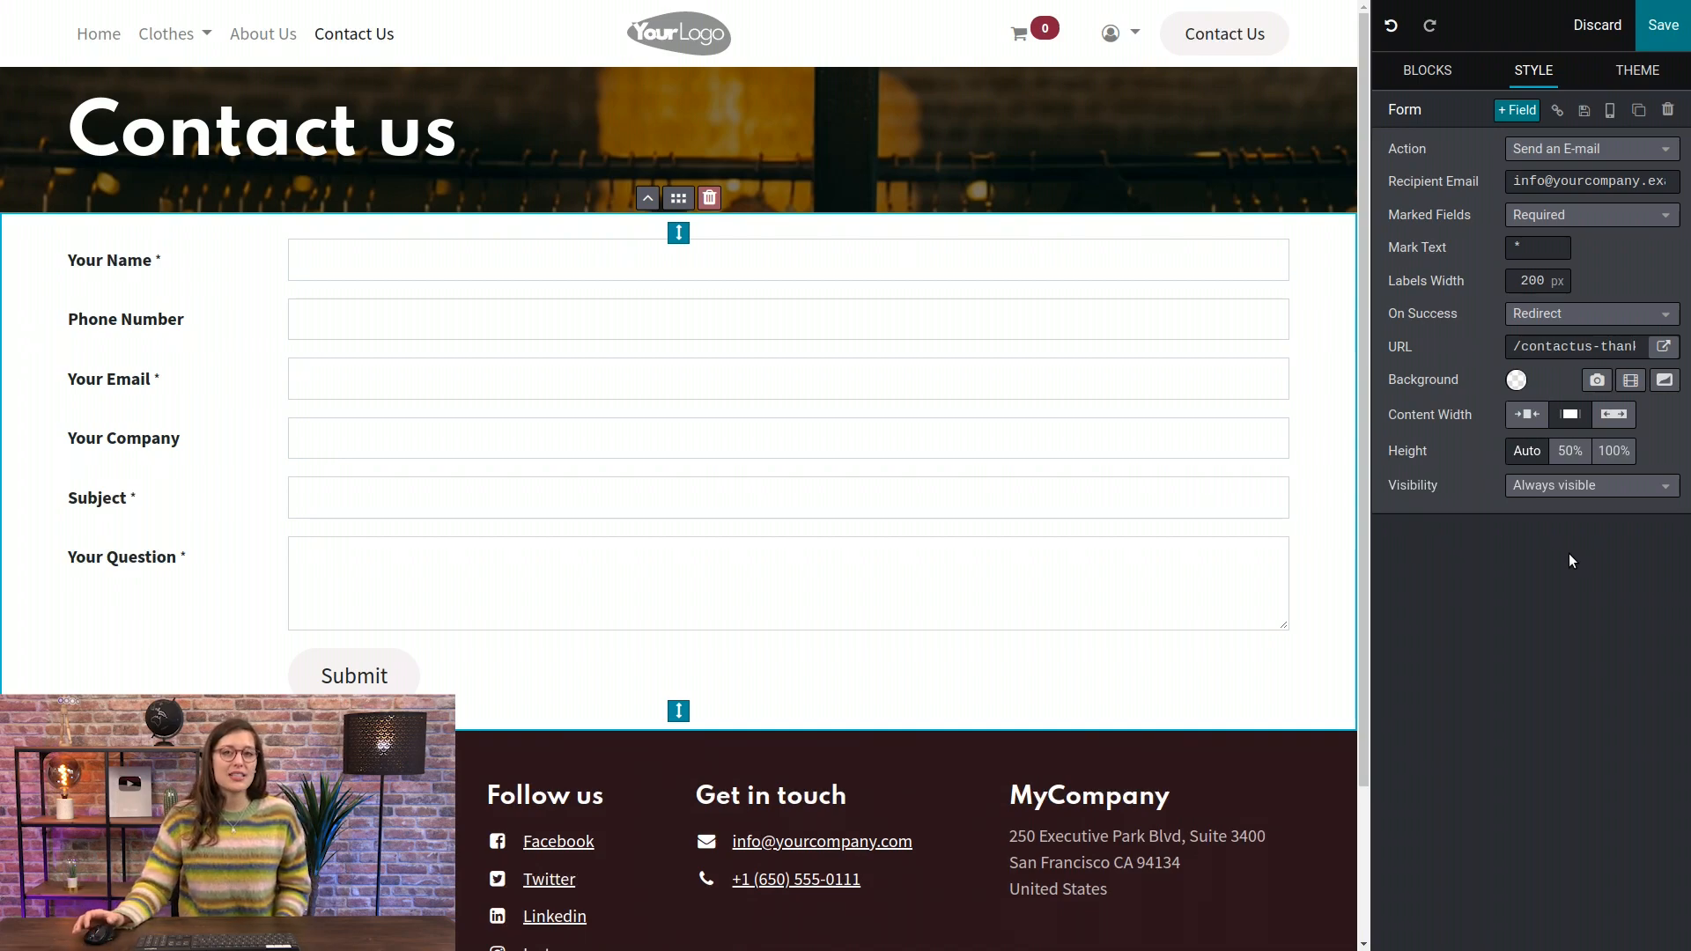
click(1589, 148)
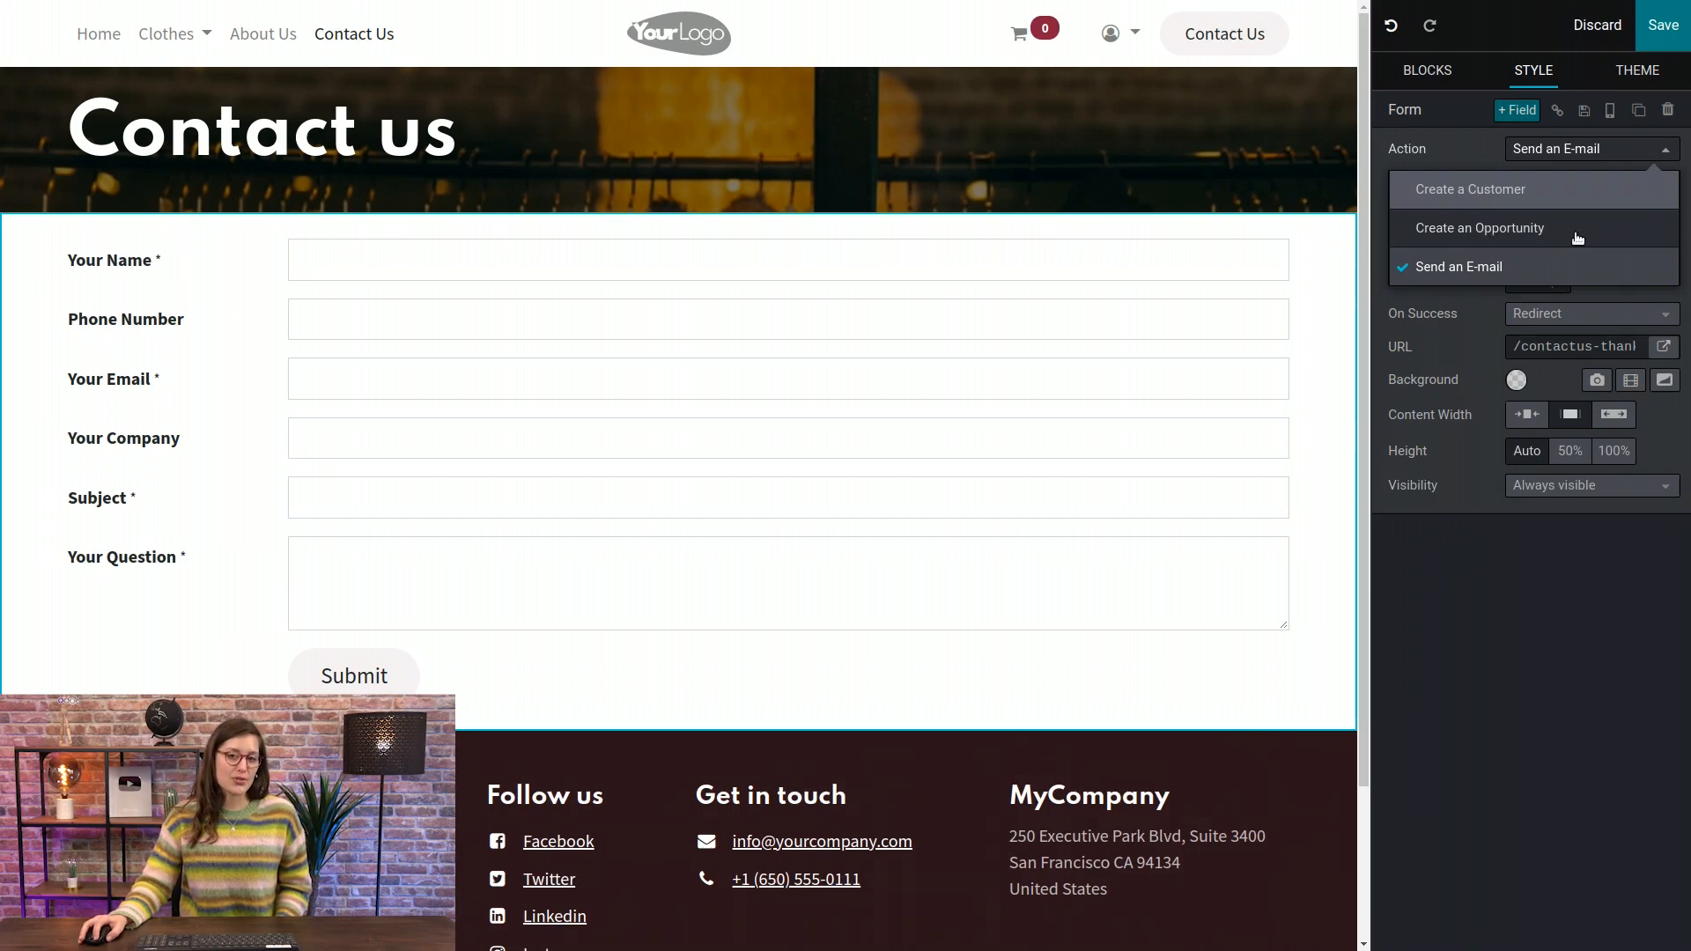
click(1479, 228)
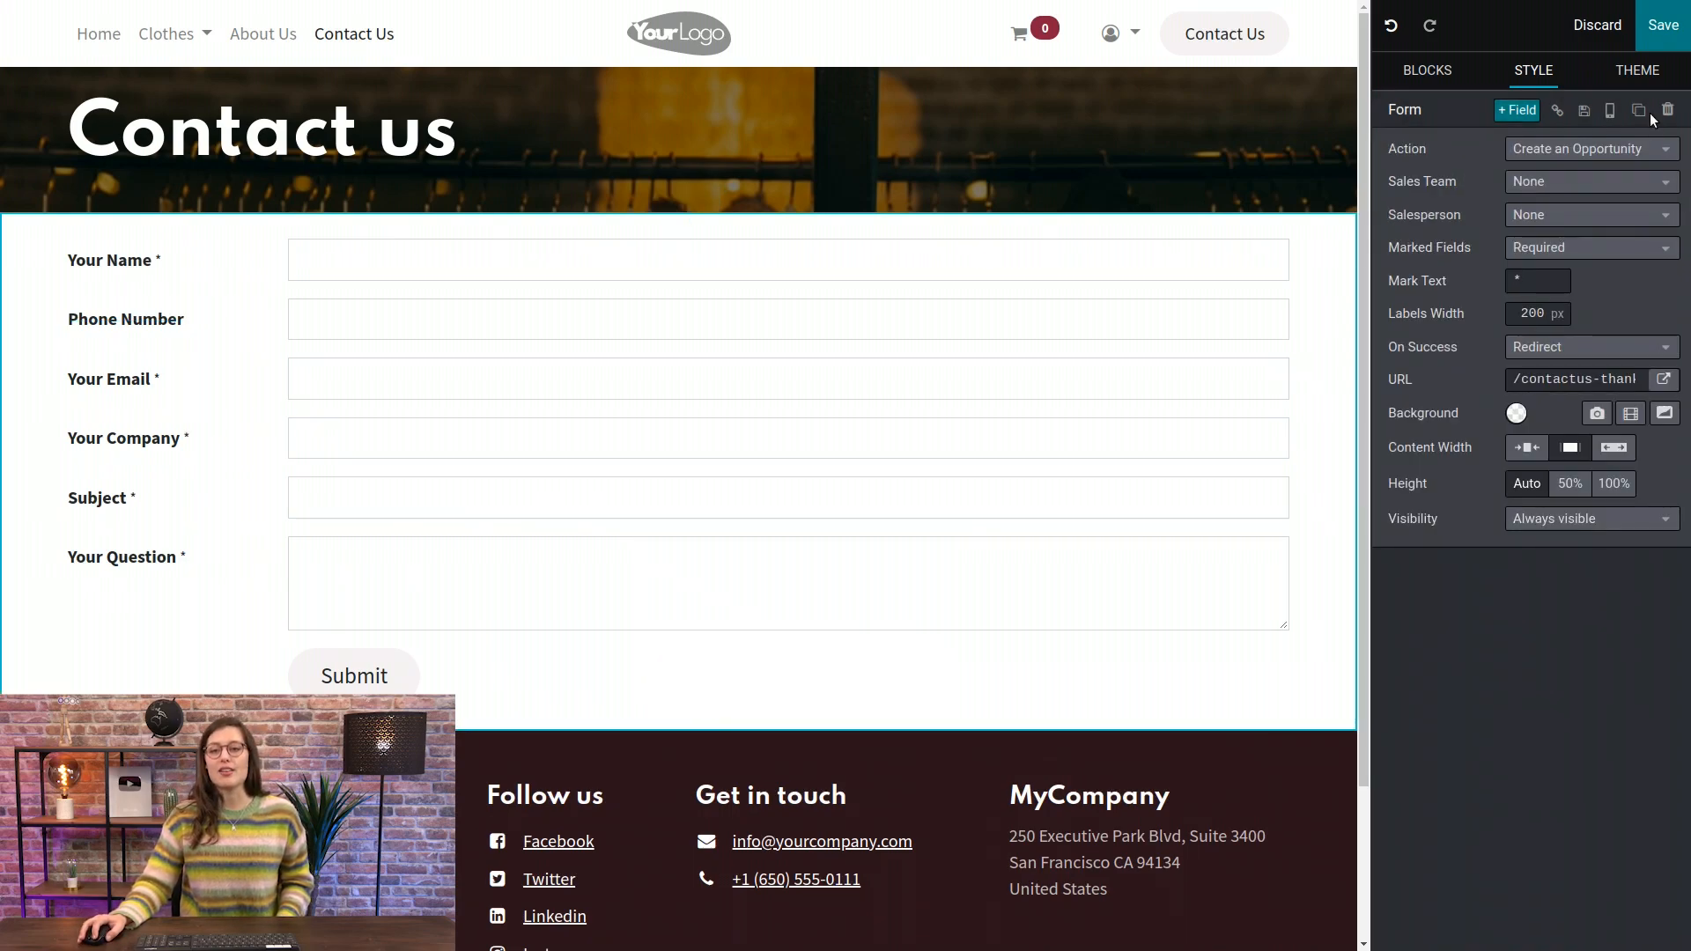
click(1585, 148)
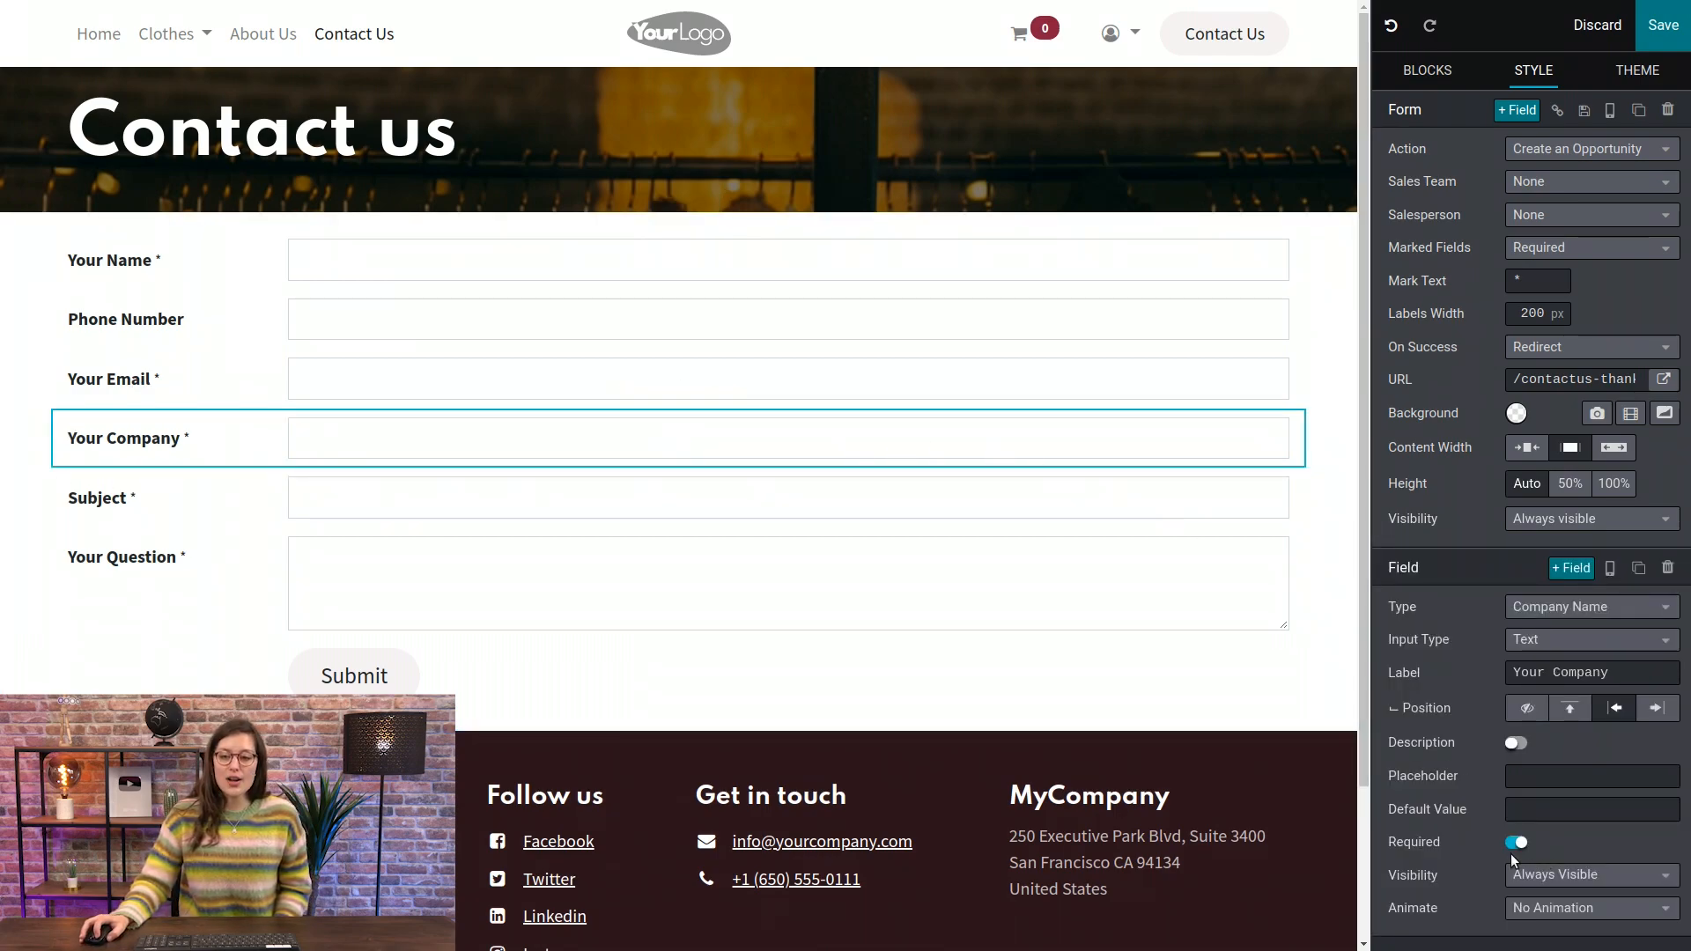
Switch off Required on the Your Company field.
click(1516, 842)
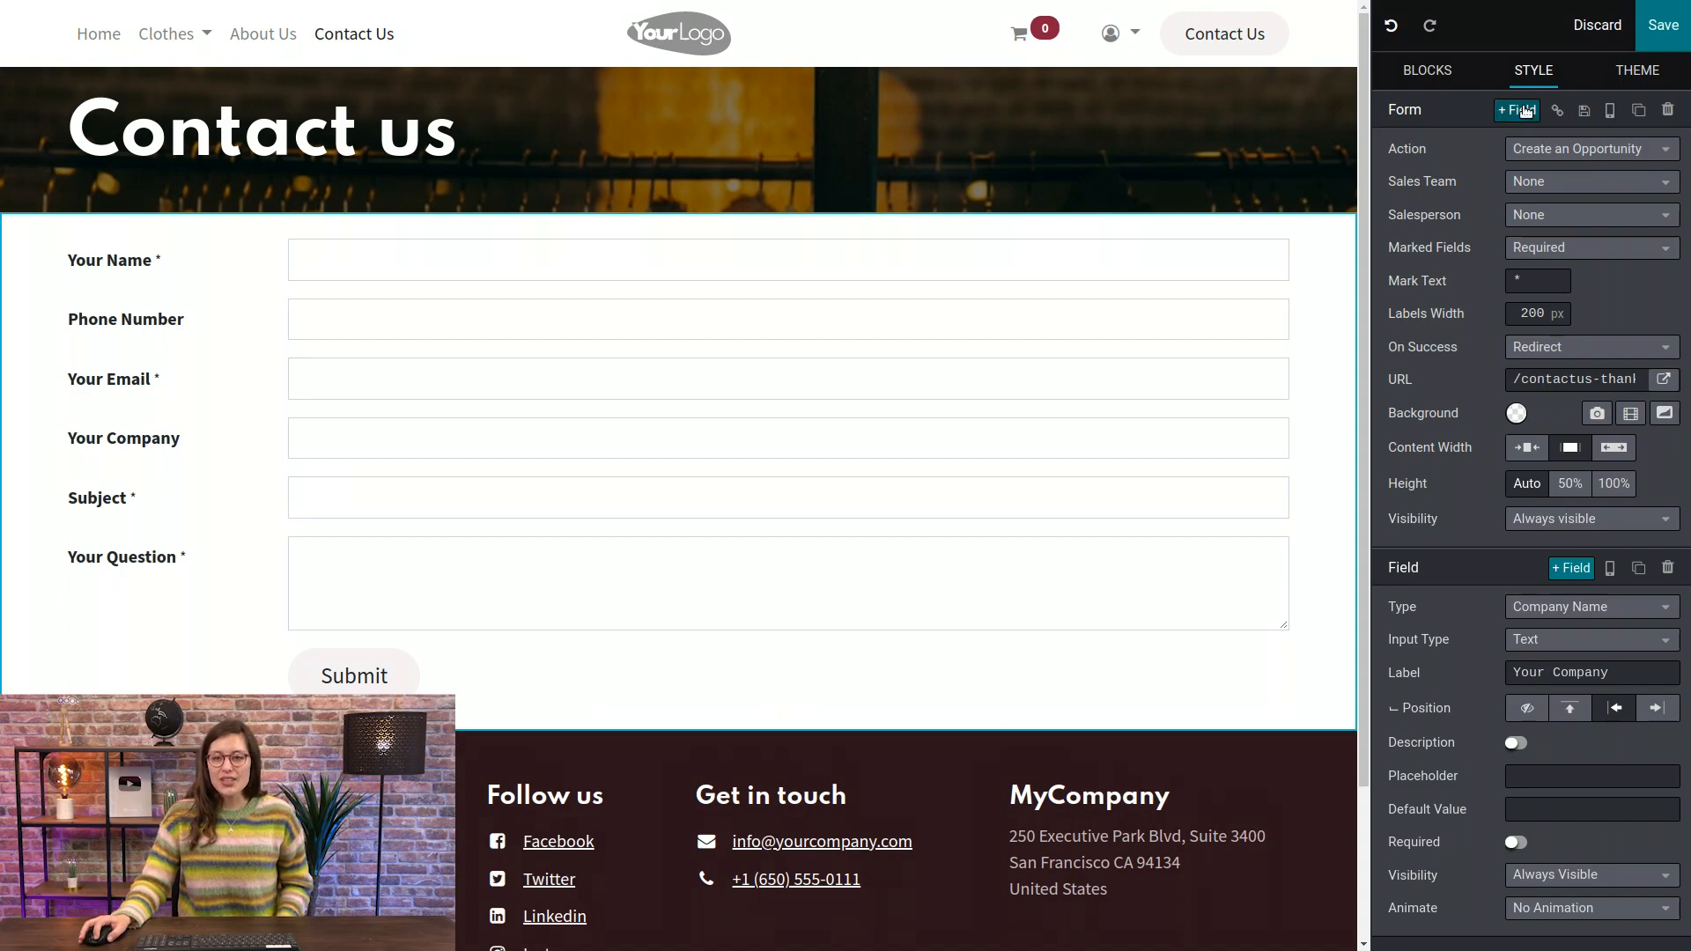
Add a new field labelled 'How to contact you?' placed below Your Name.
click(1517, 110)
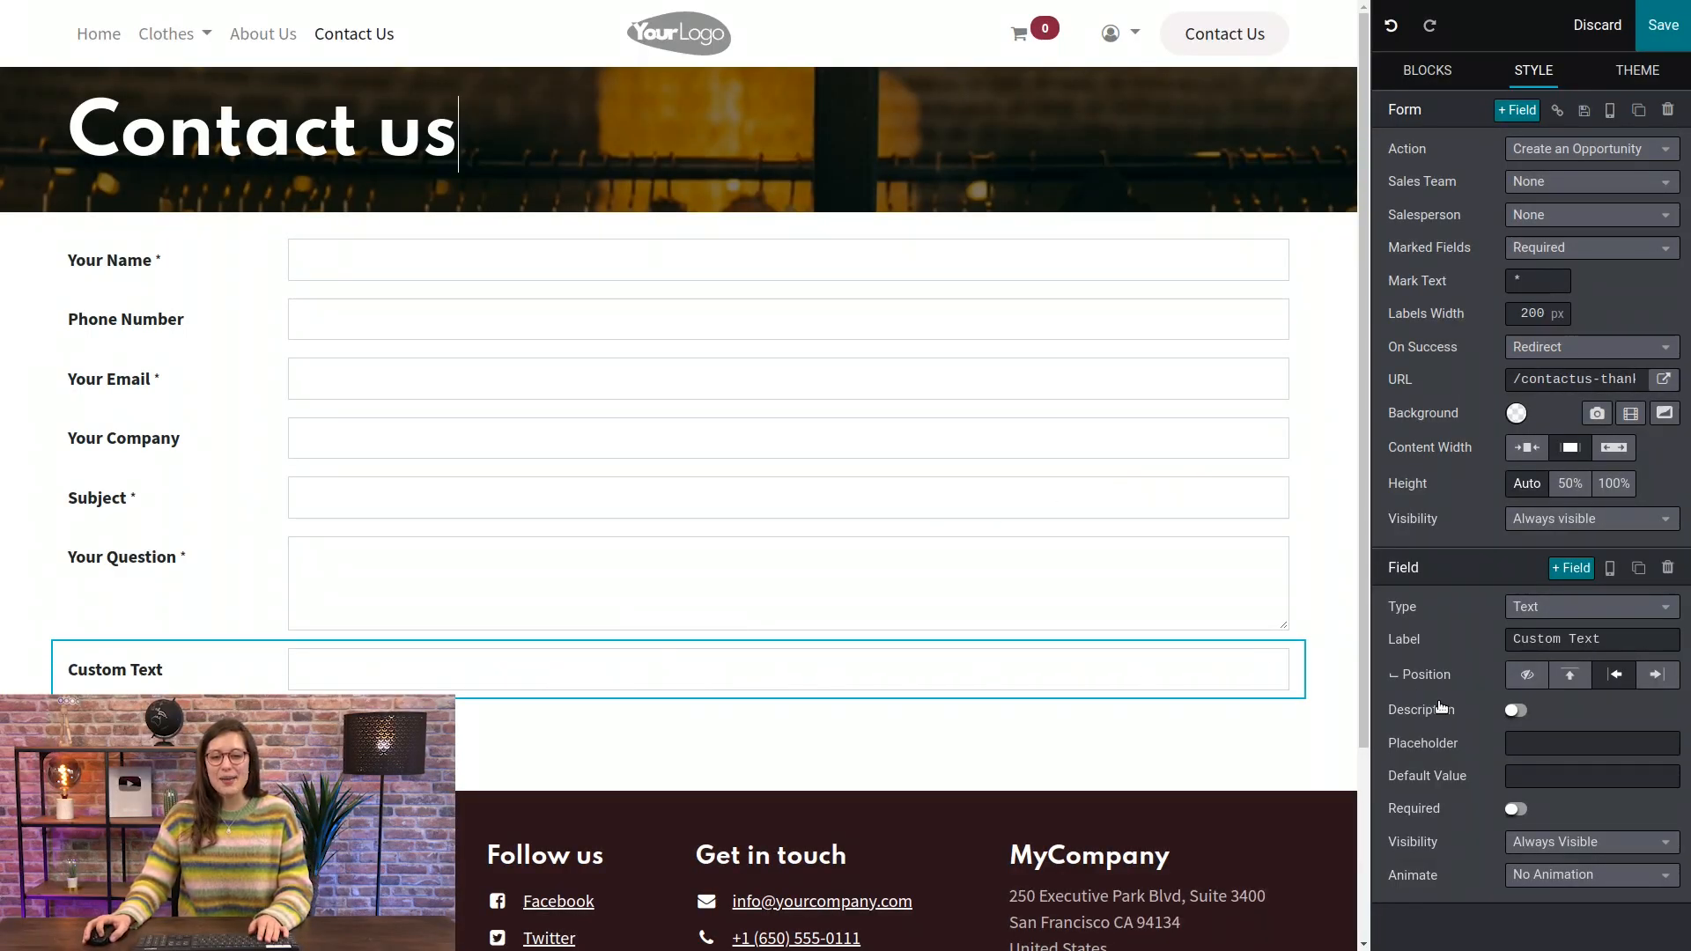
triple_click(1585, 638)
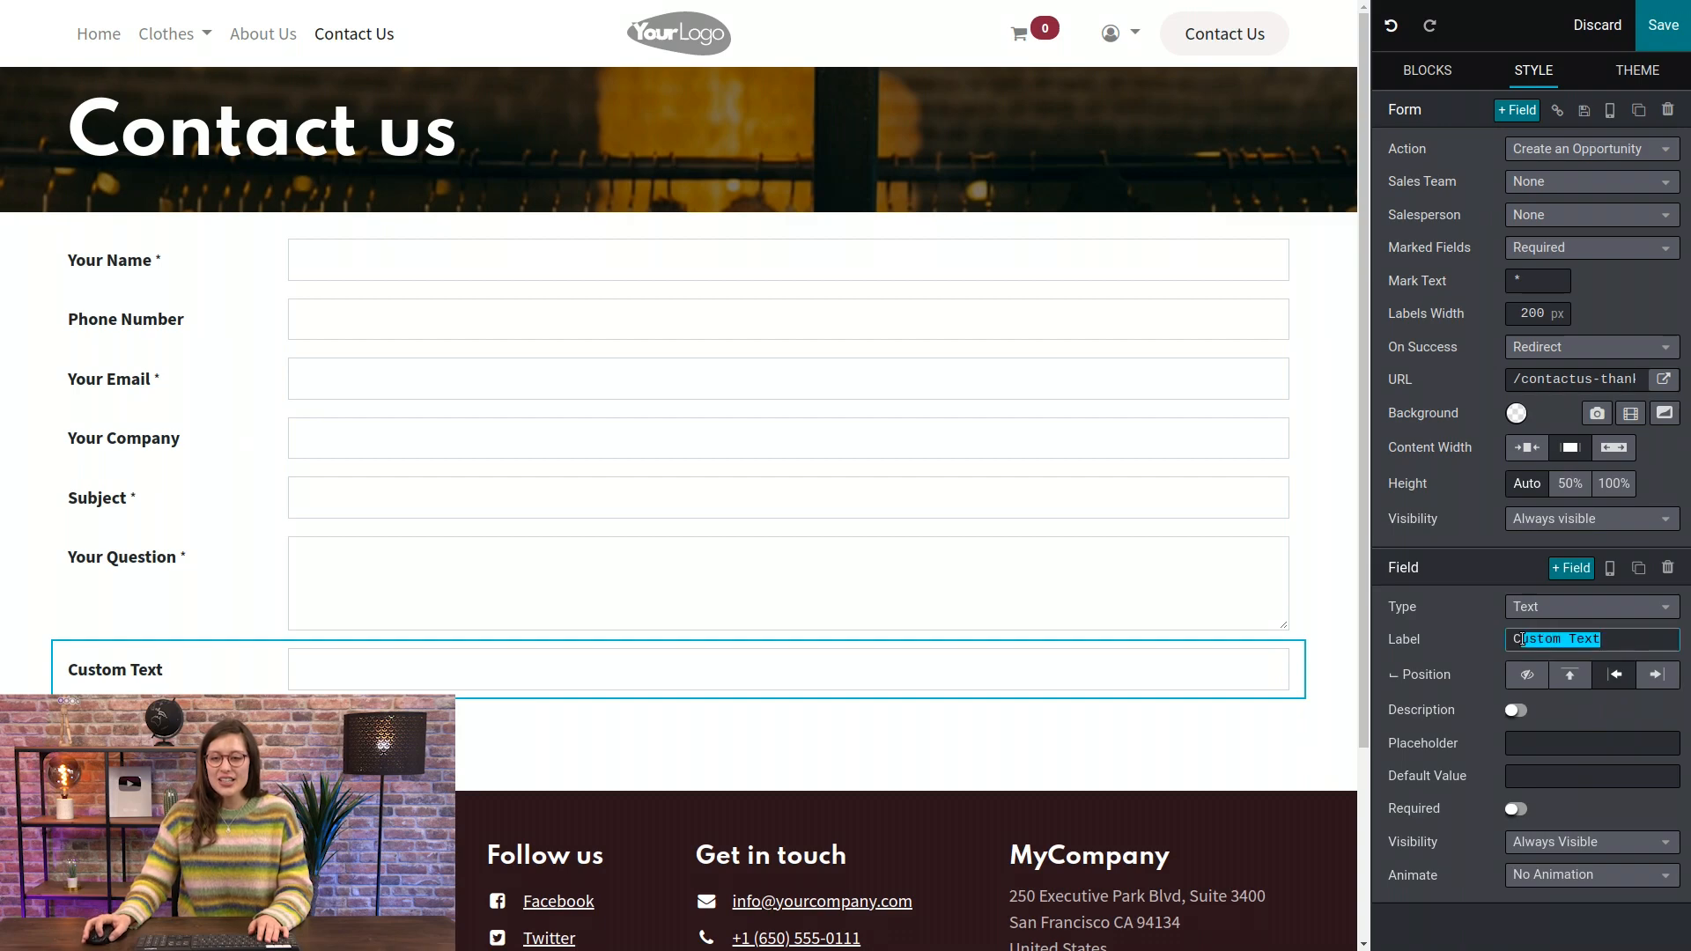
text(HOw)
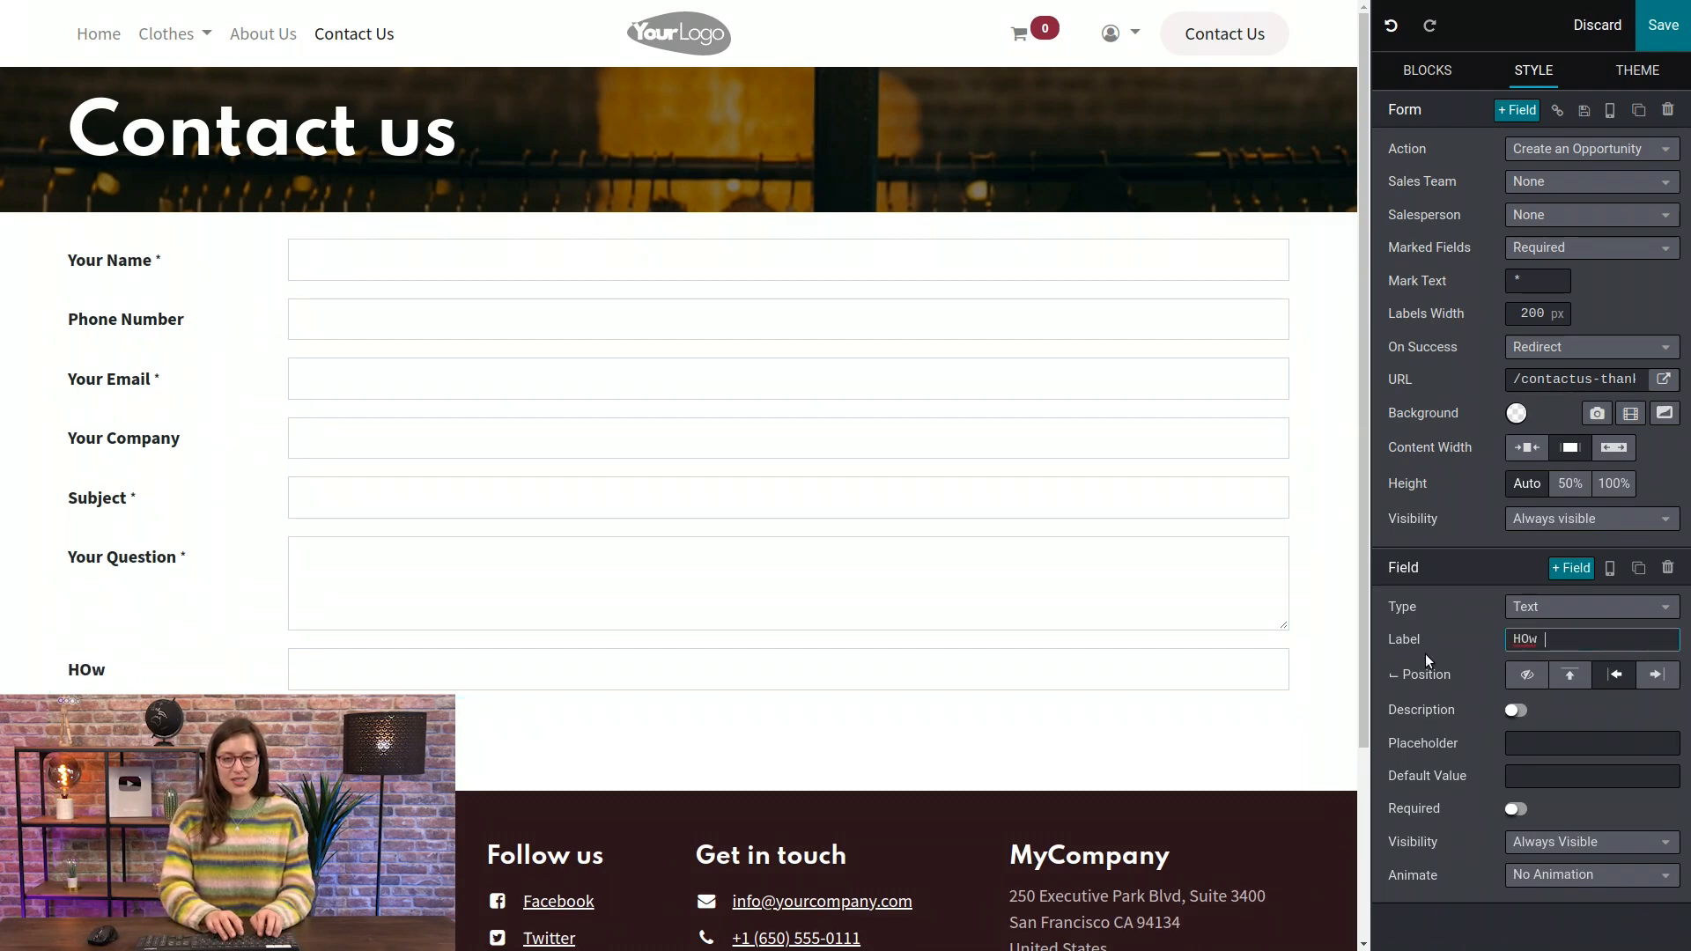
text(Hpw)
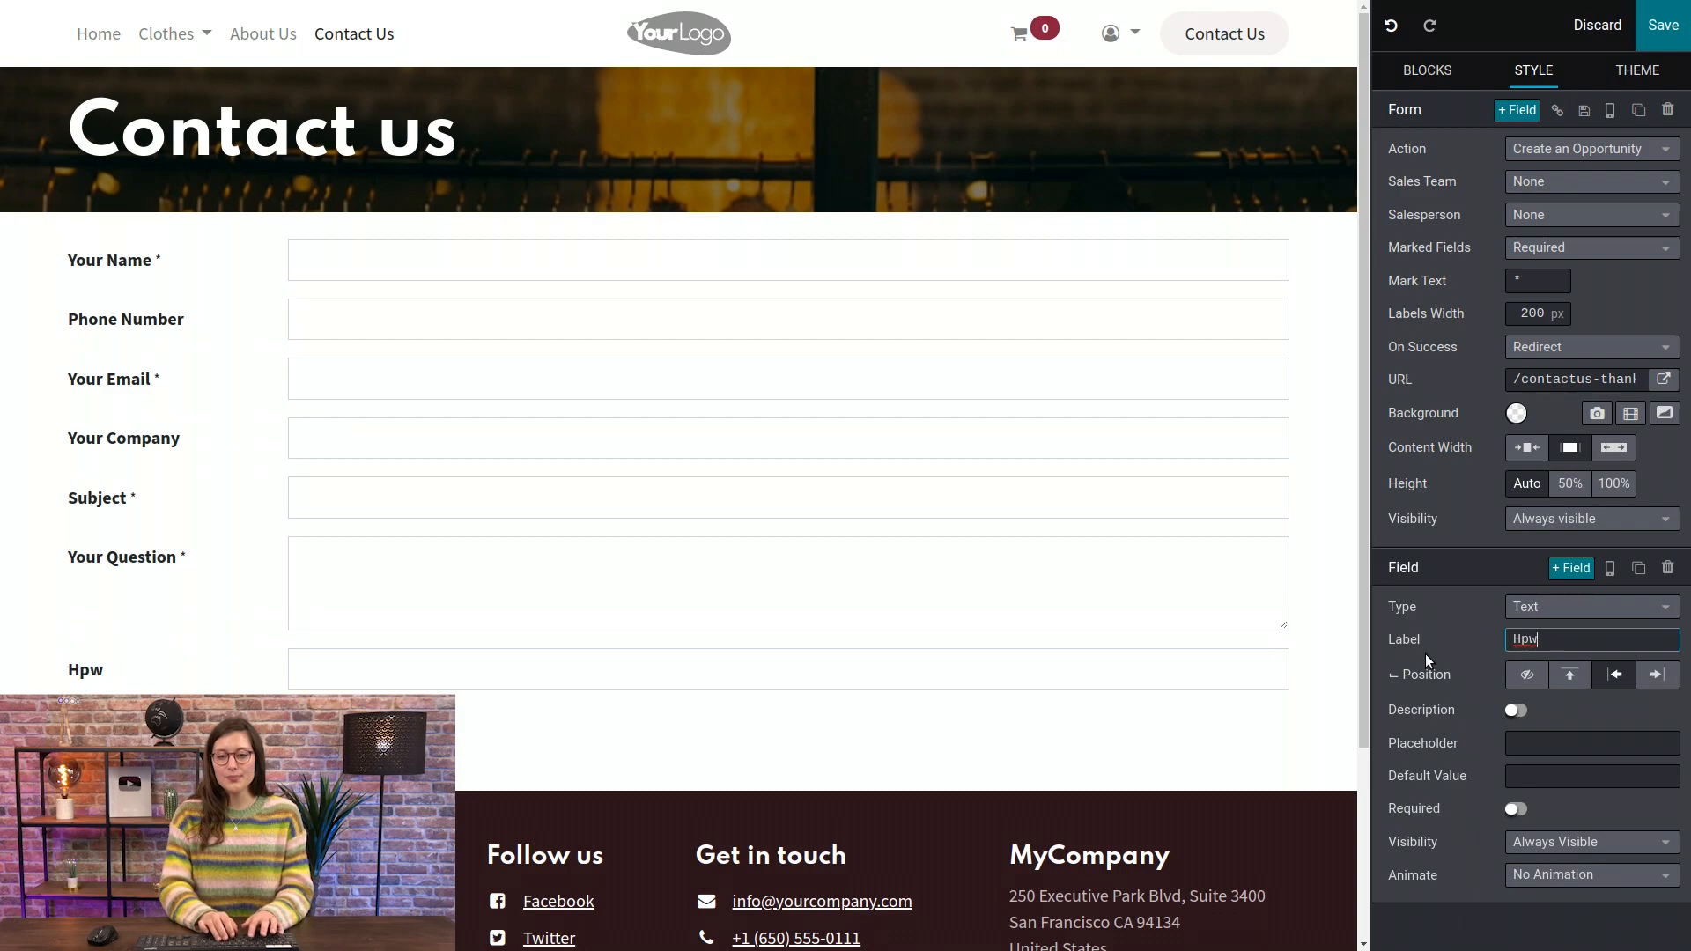
text(How to contact you?)
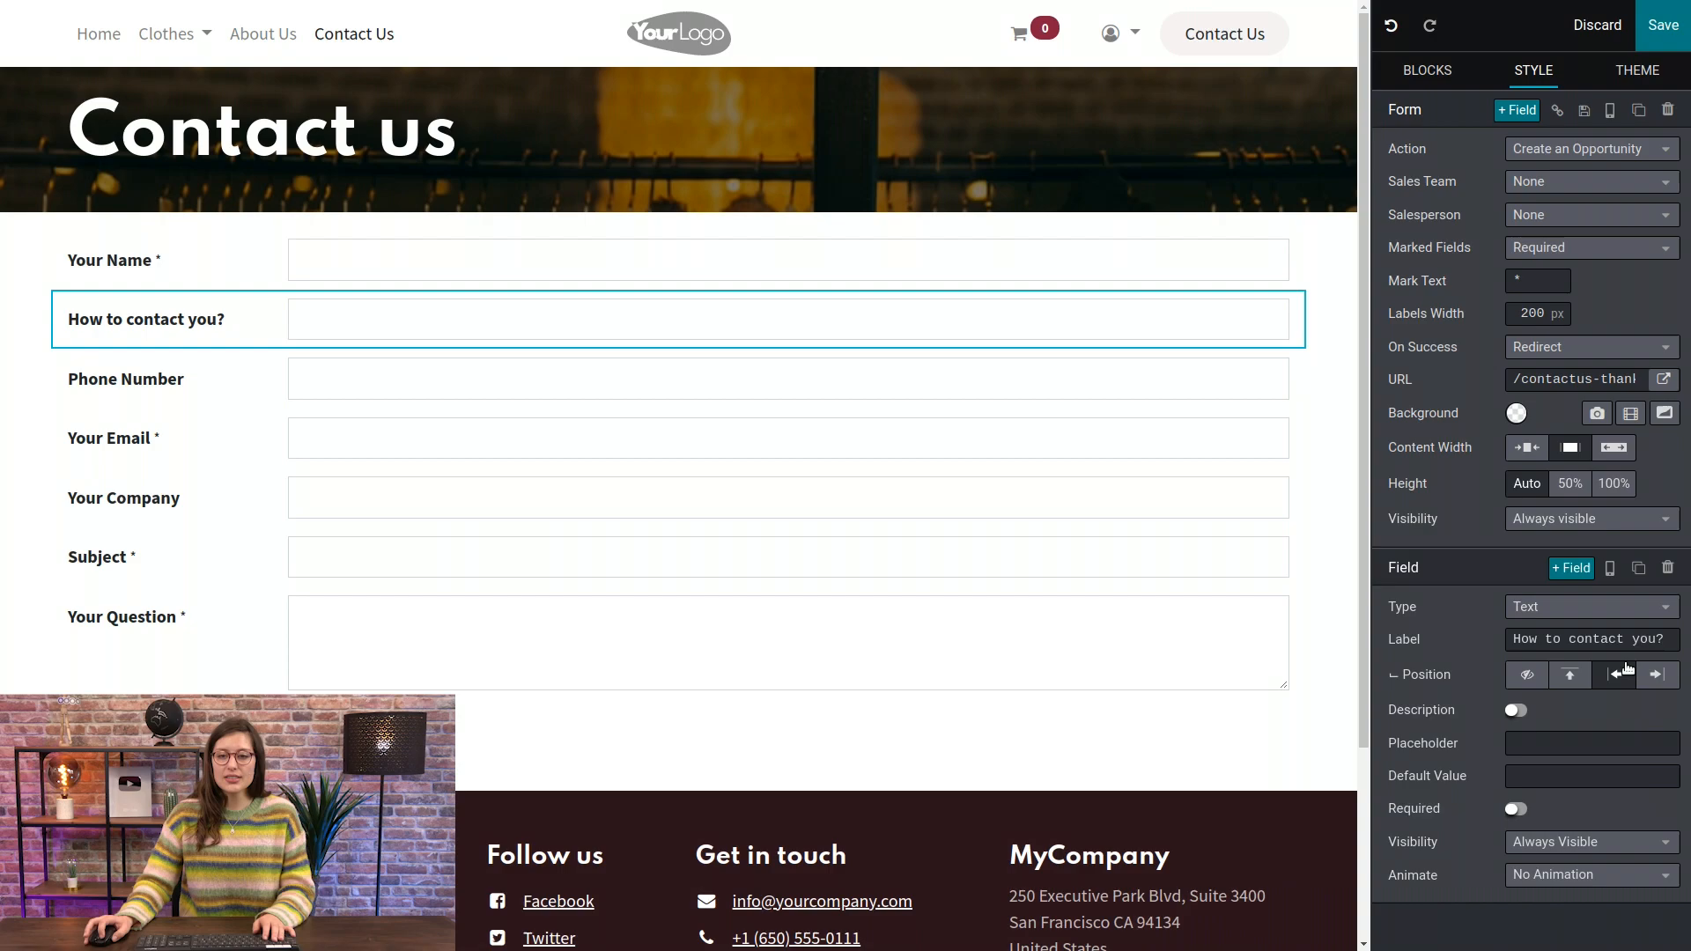
Make the field a horizontal Checkbox List with options Phone and Email.
click(1586, 606)
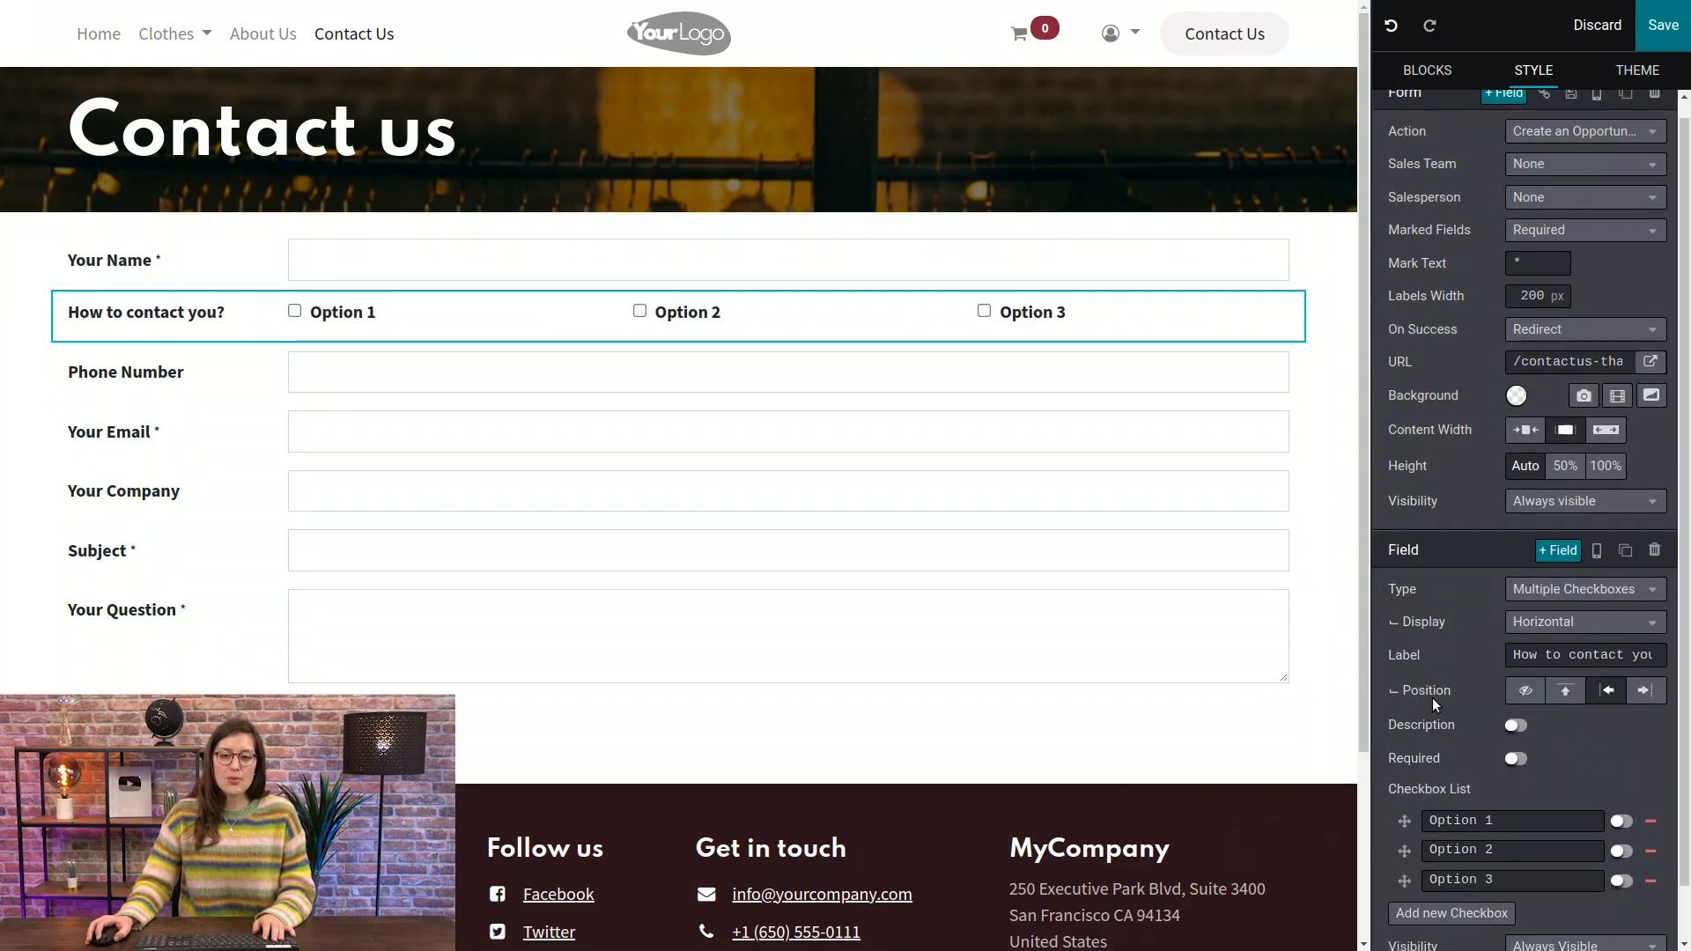
scroll(down, 3)
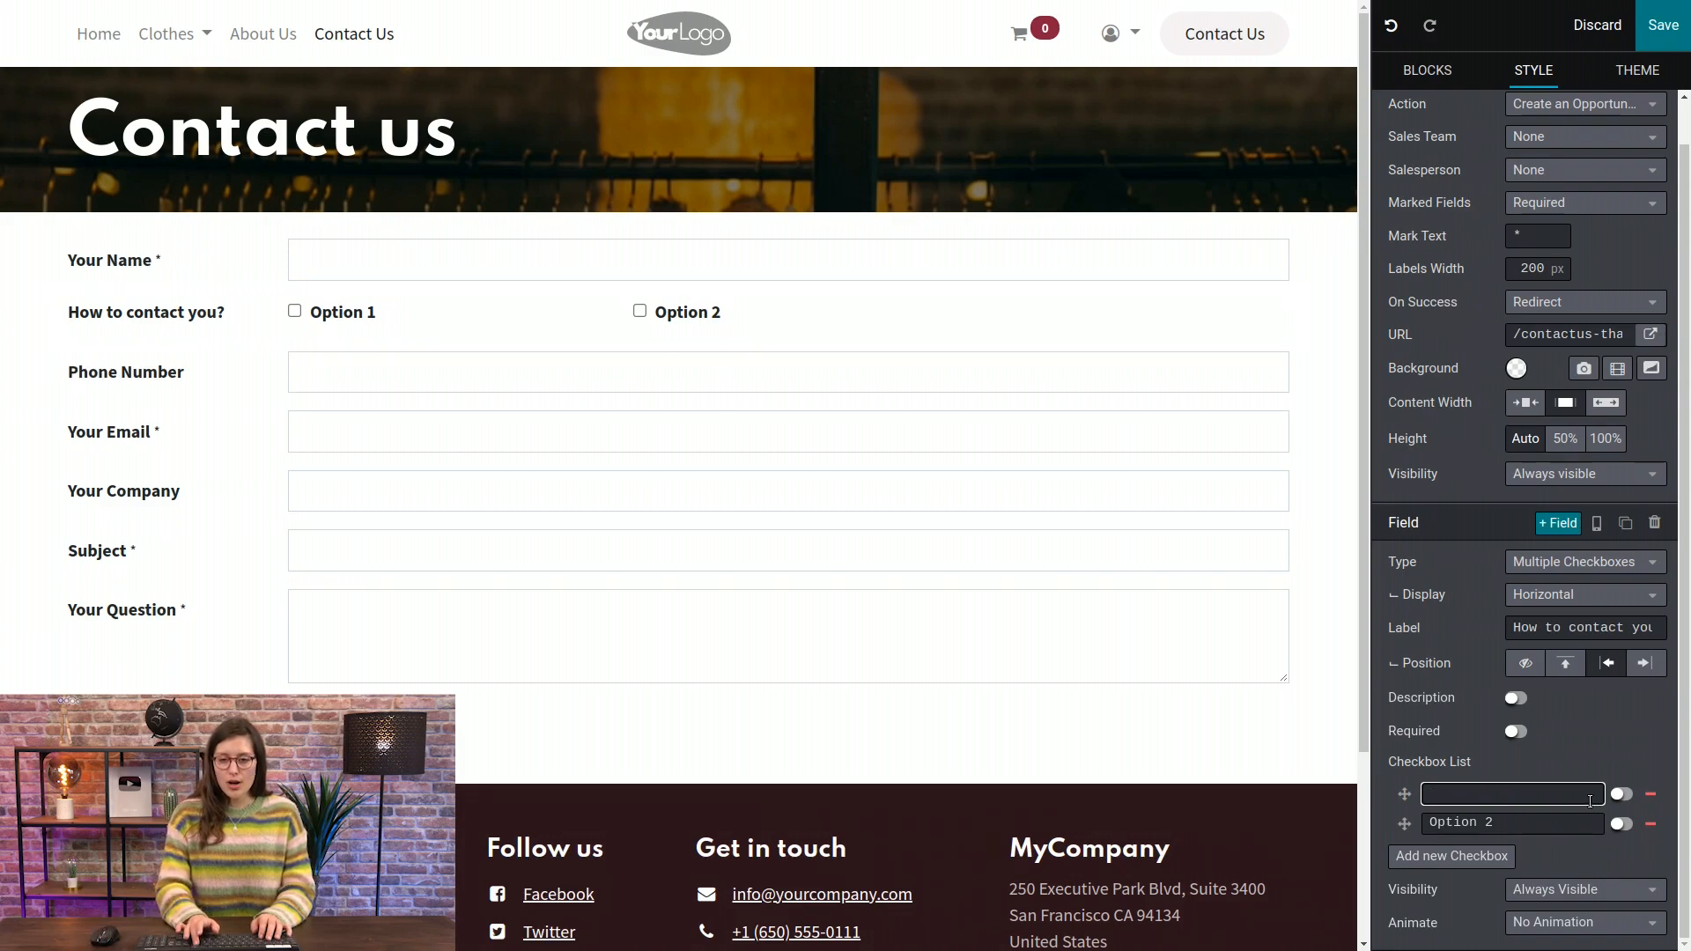
text(Phone)
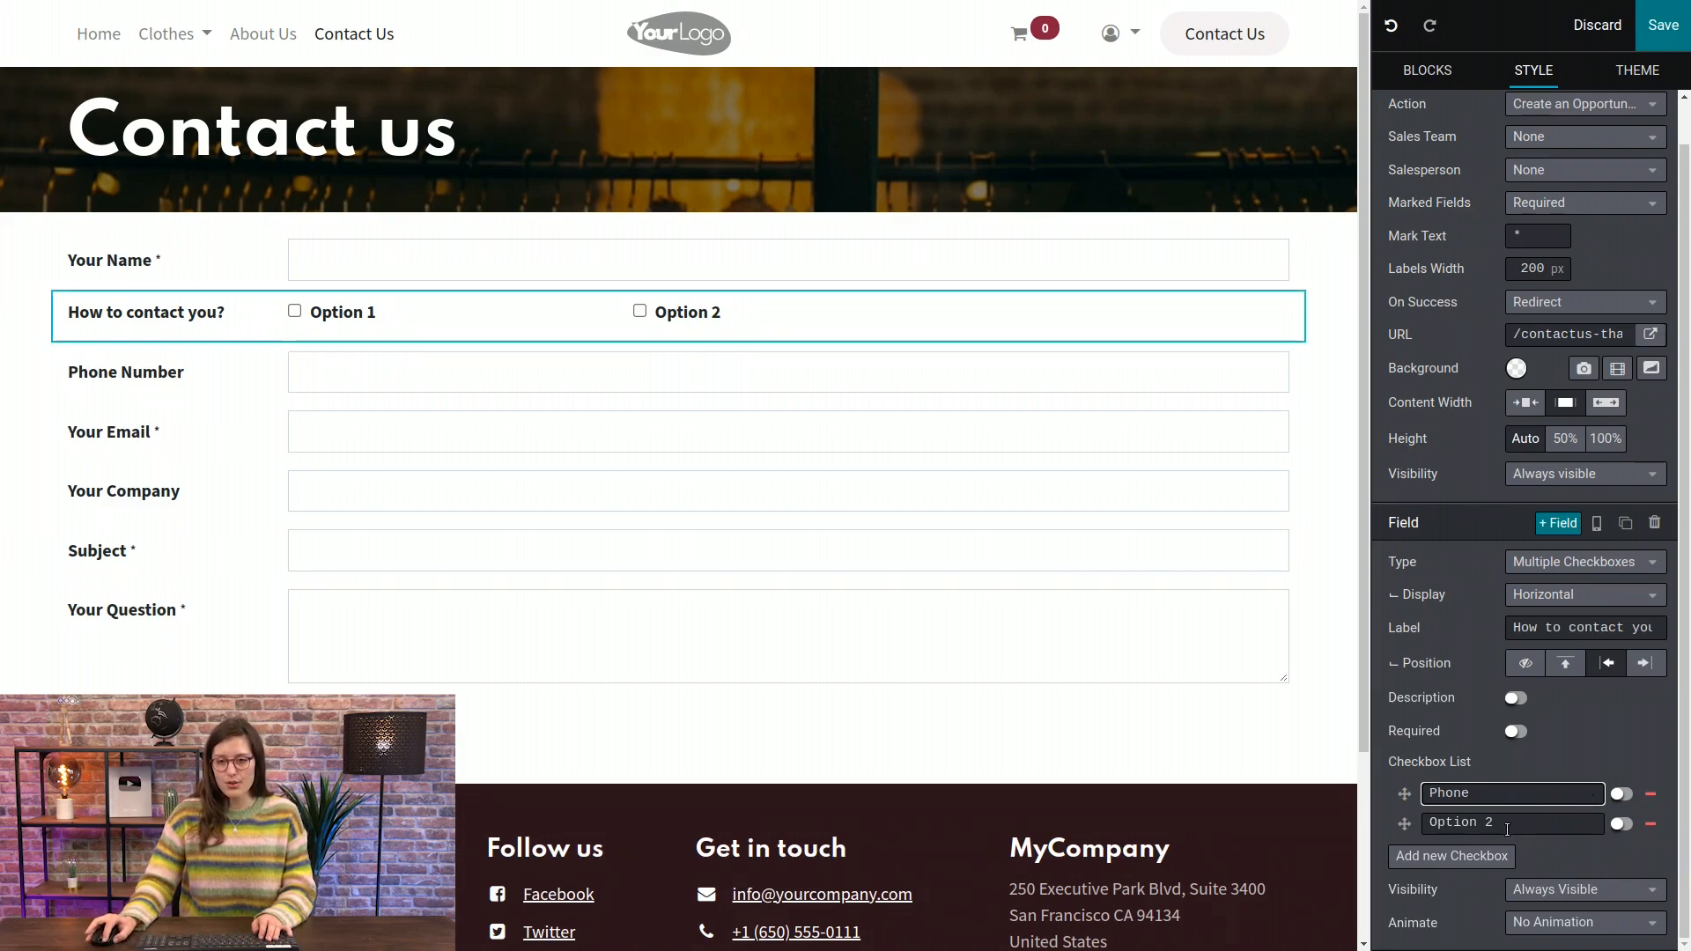
text(Phone)
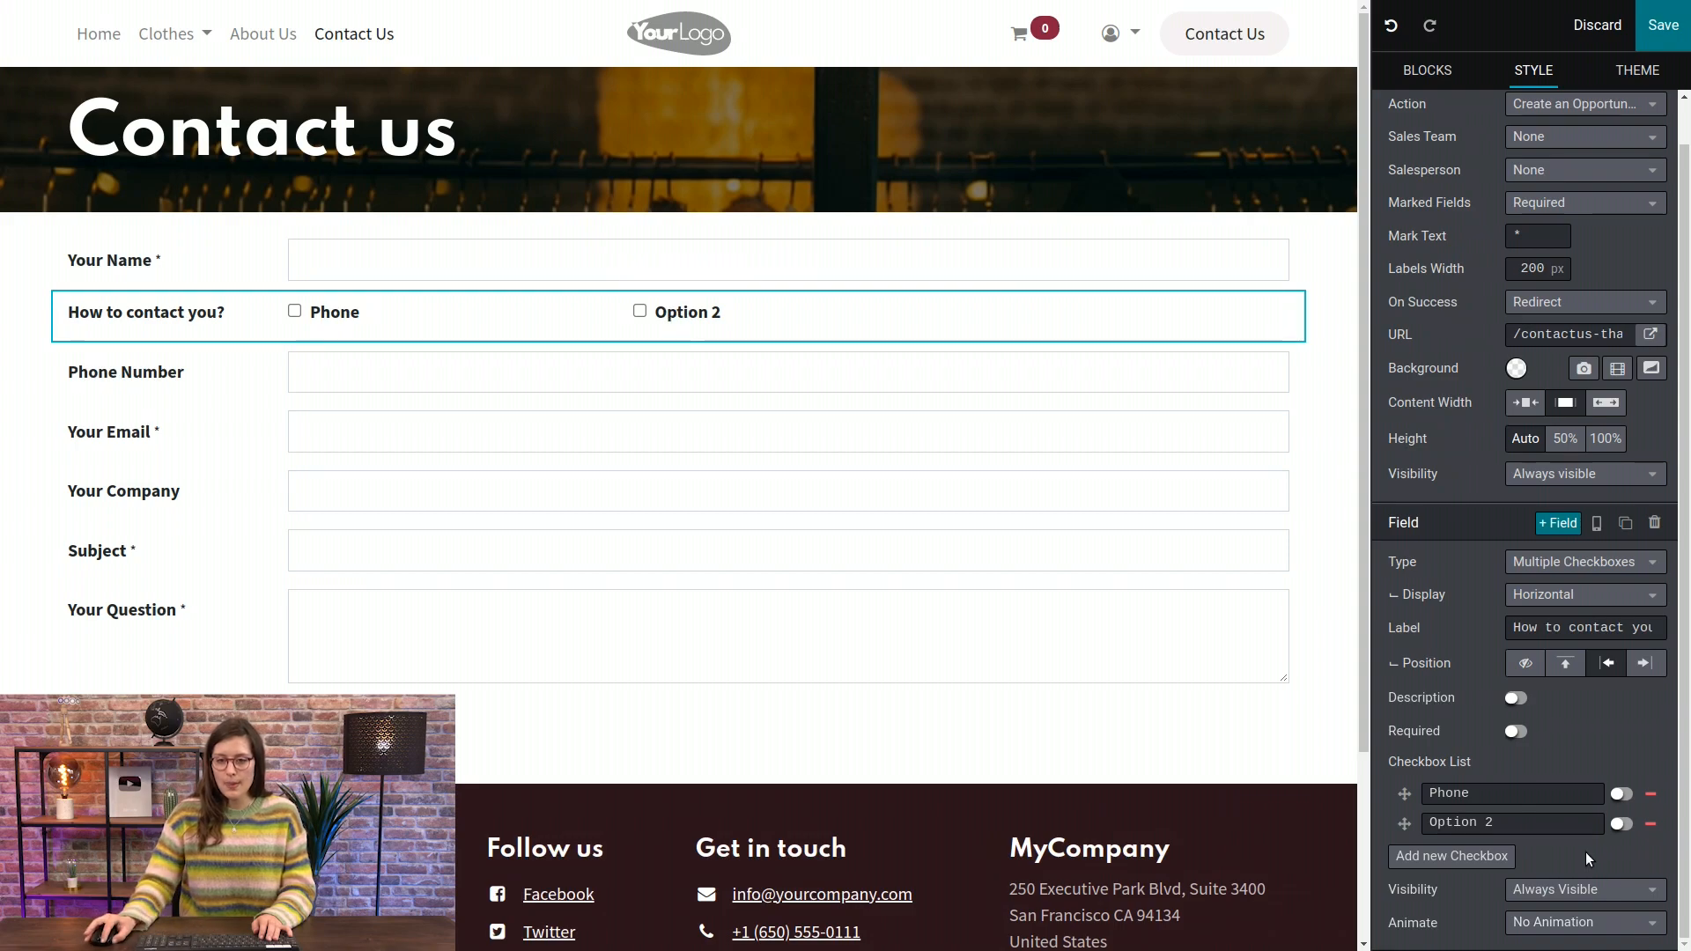
text(Op)
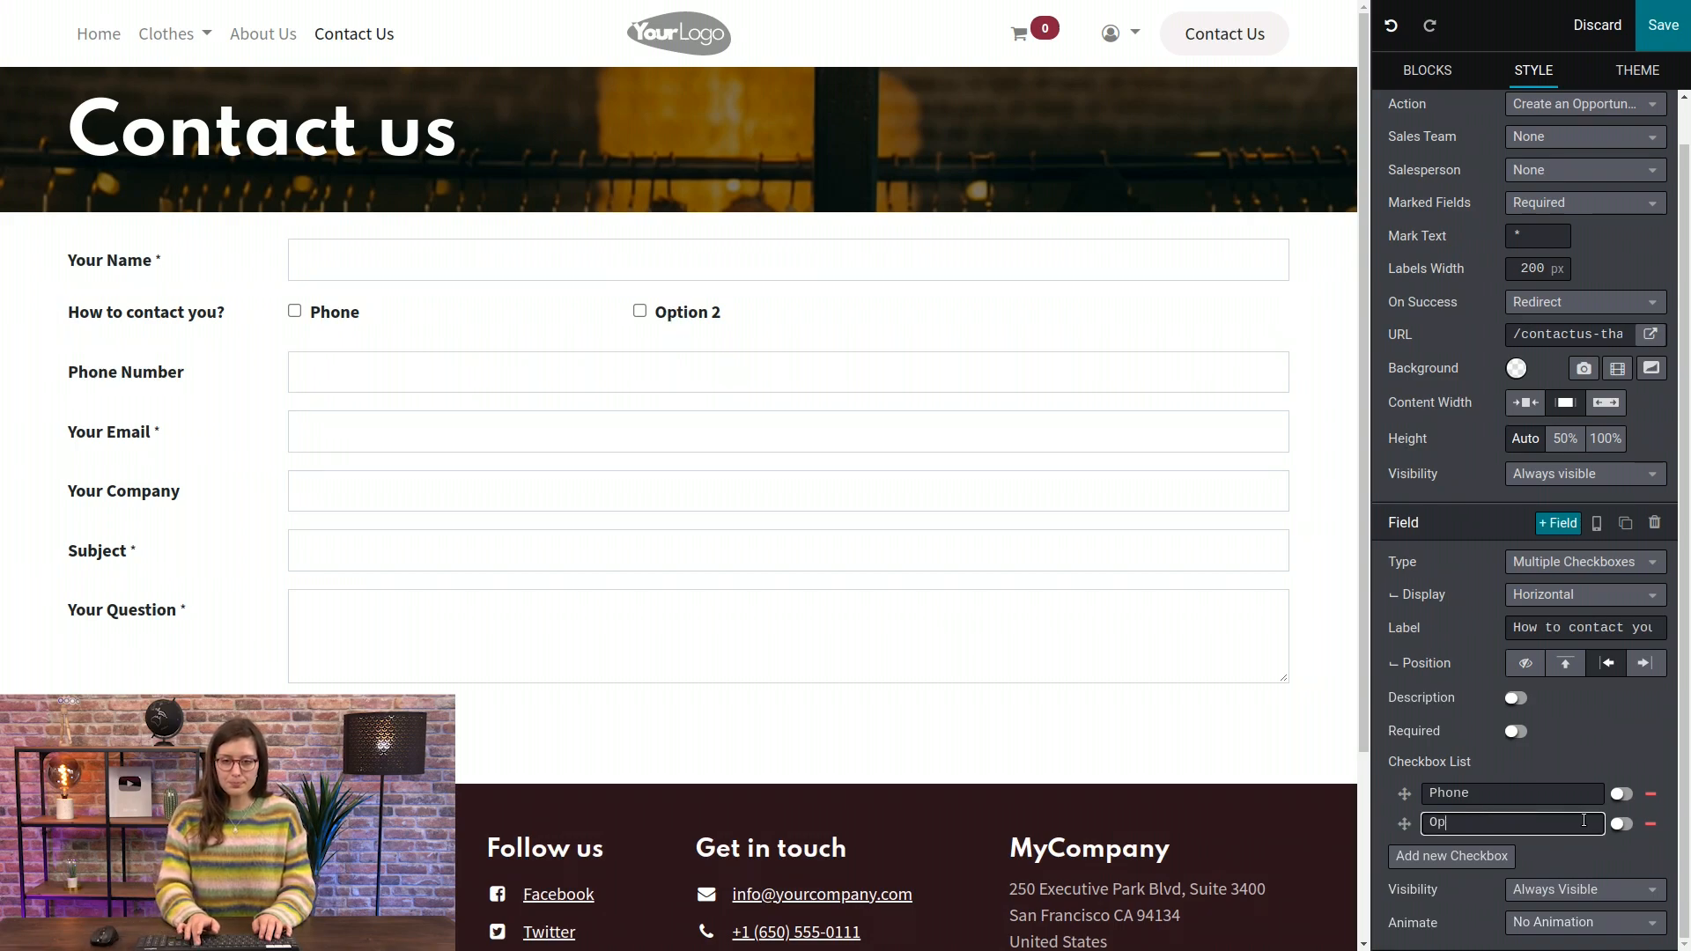
text(Email)
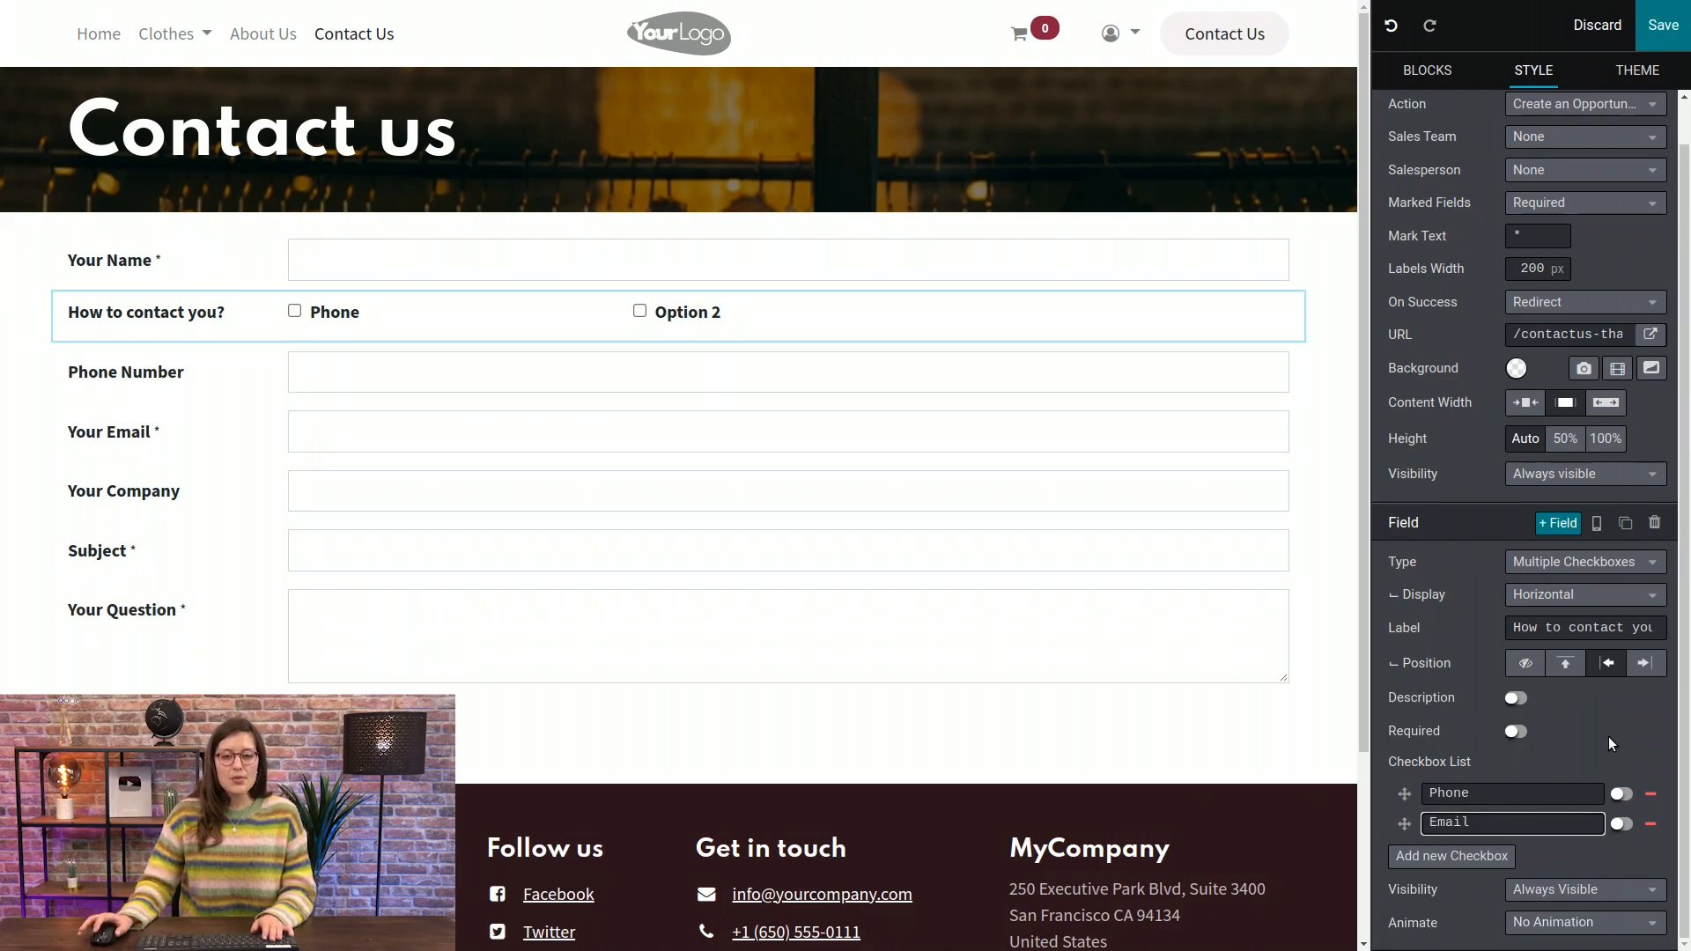
text(Email)
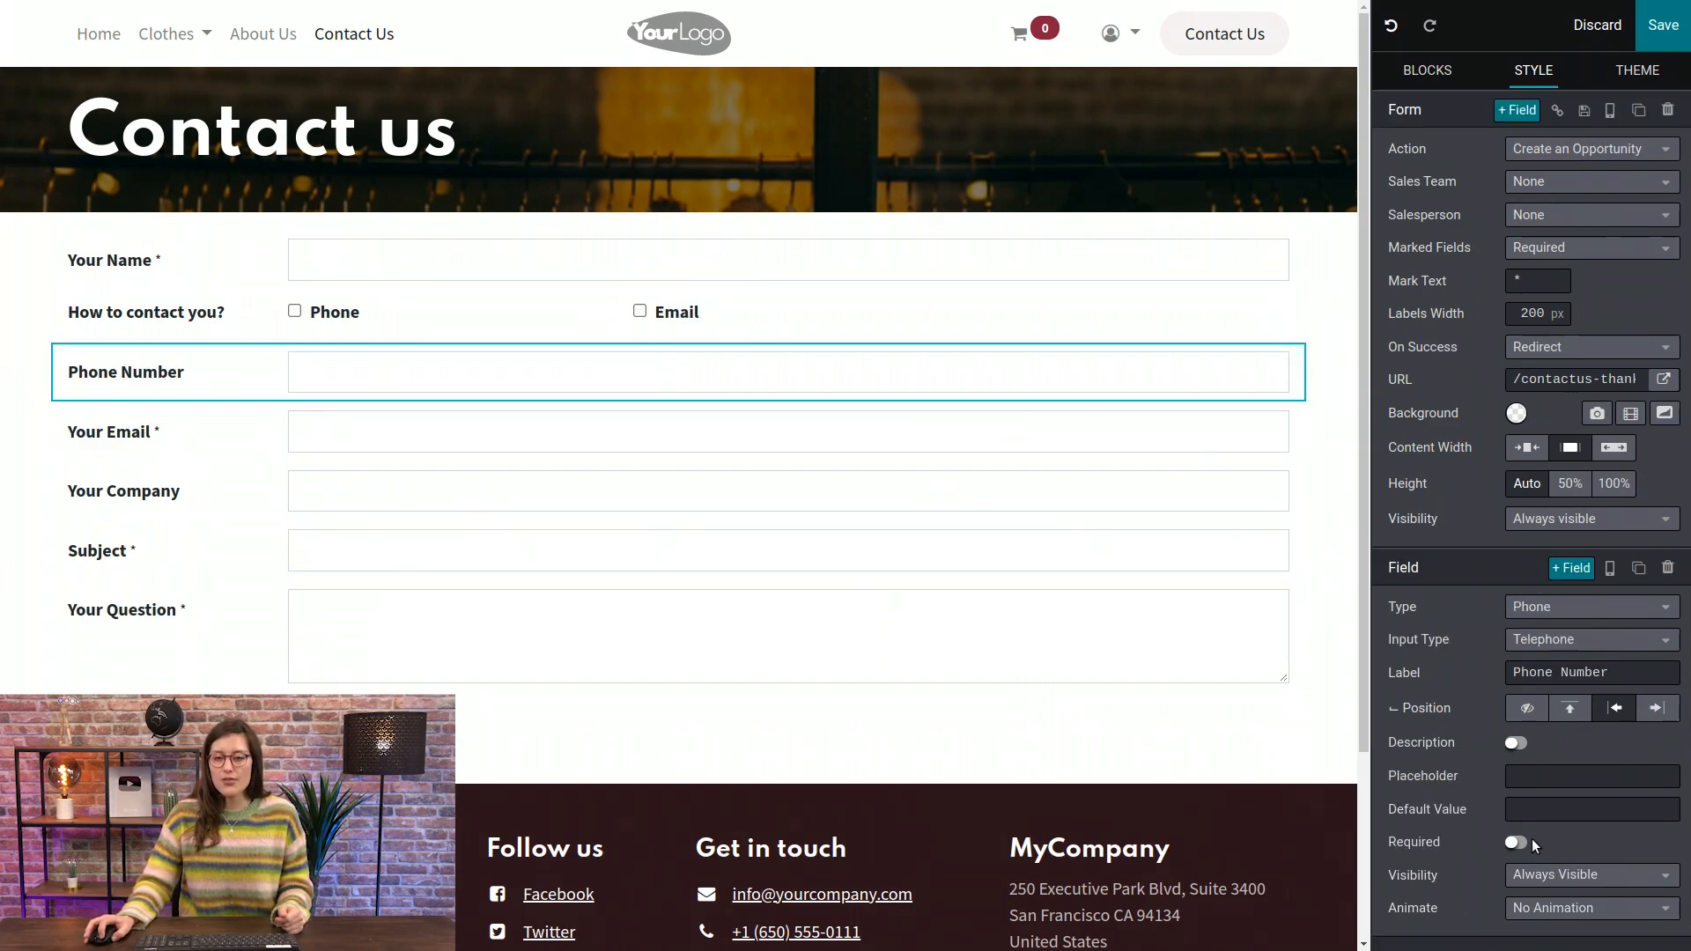
Require Phone Number and Your Email, each visible only if its matching contact choice is ticked.
click(1515, 842)
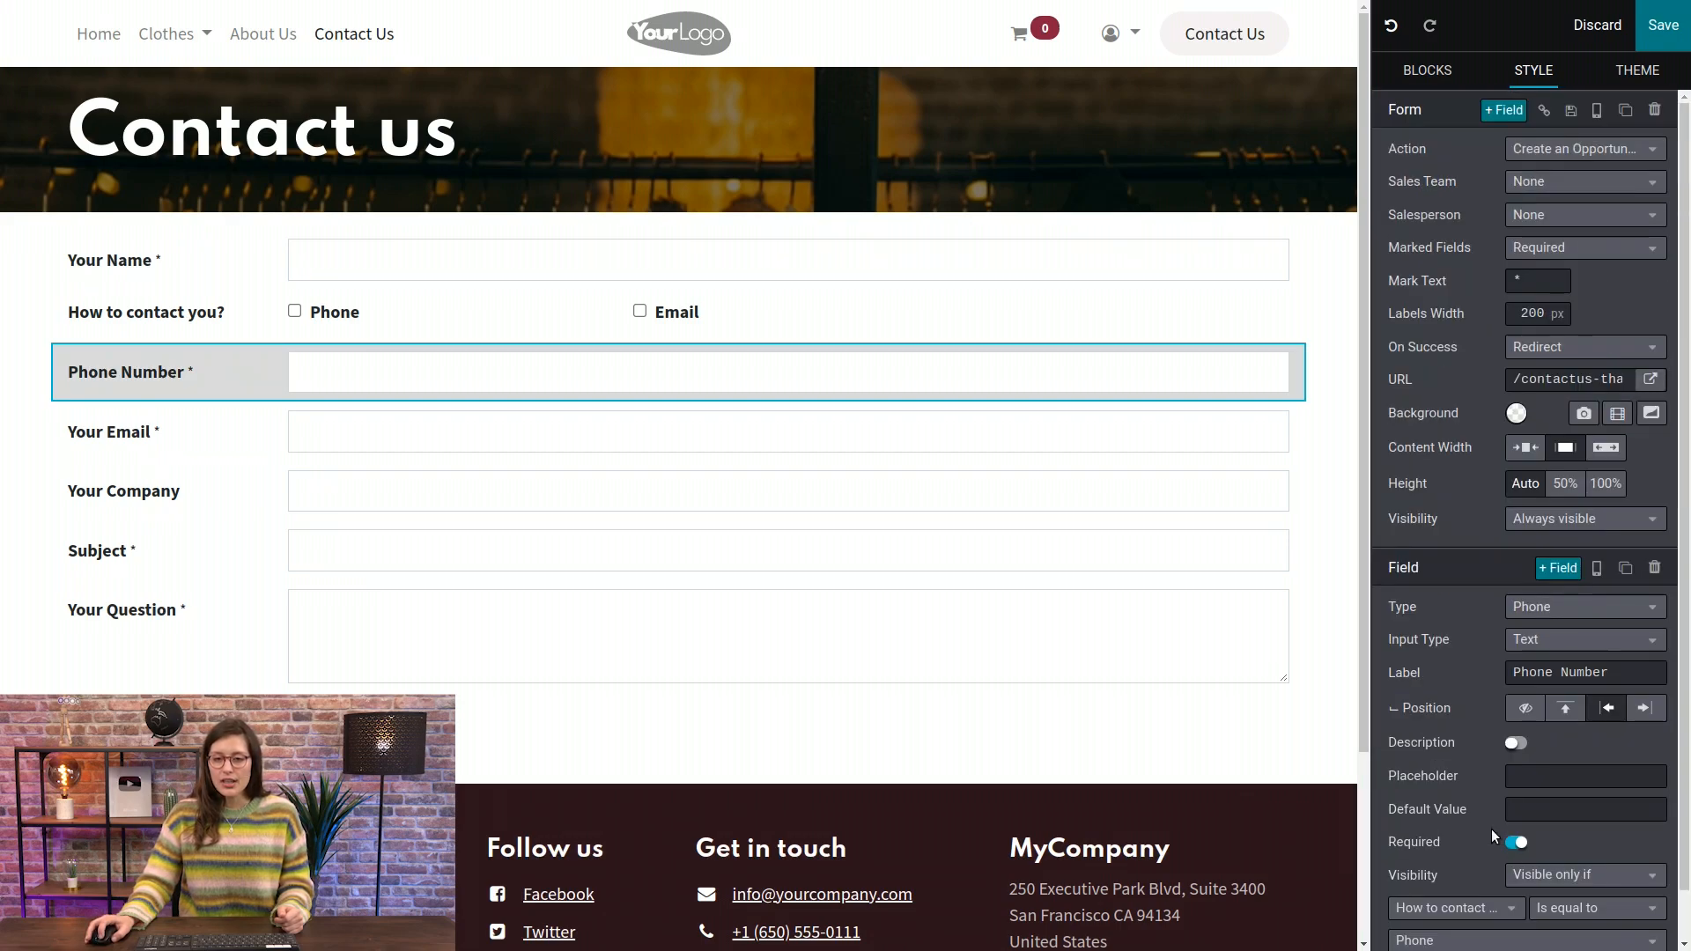
scroll(down, 3)
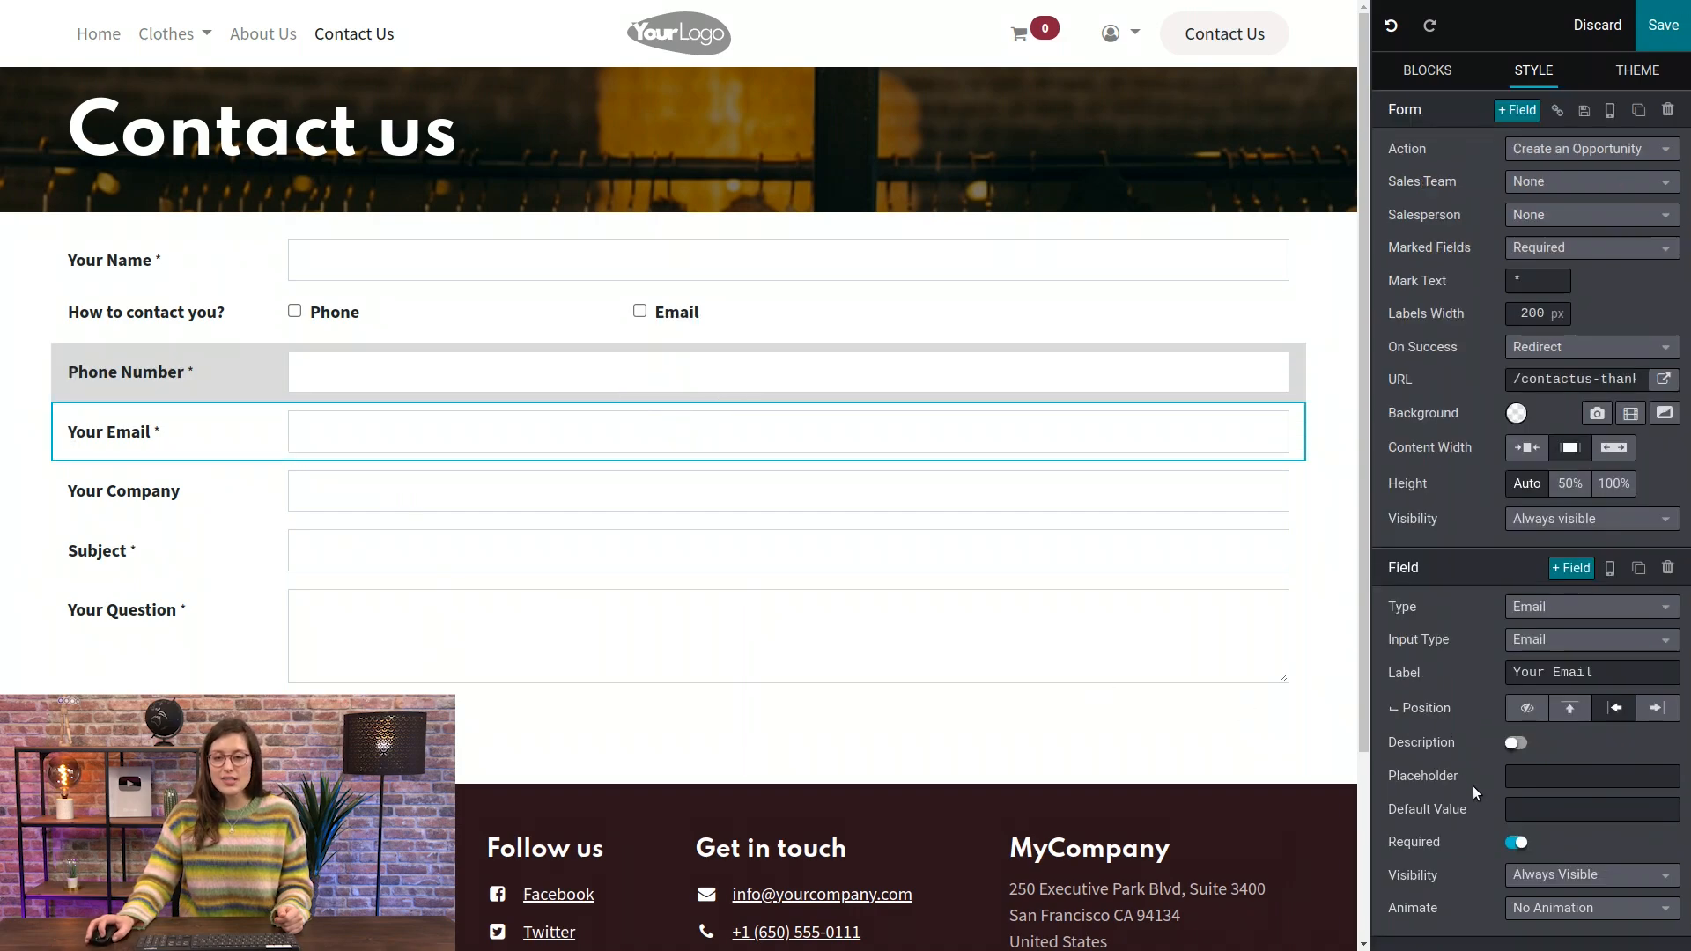
click(1586, 874)
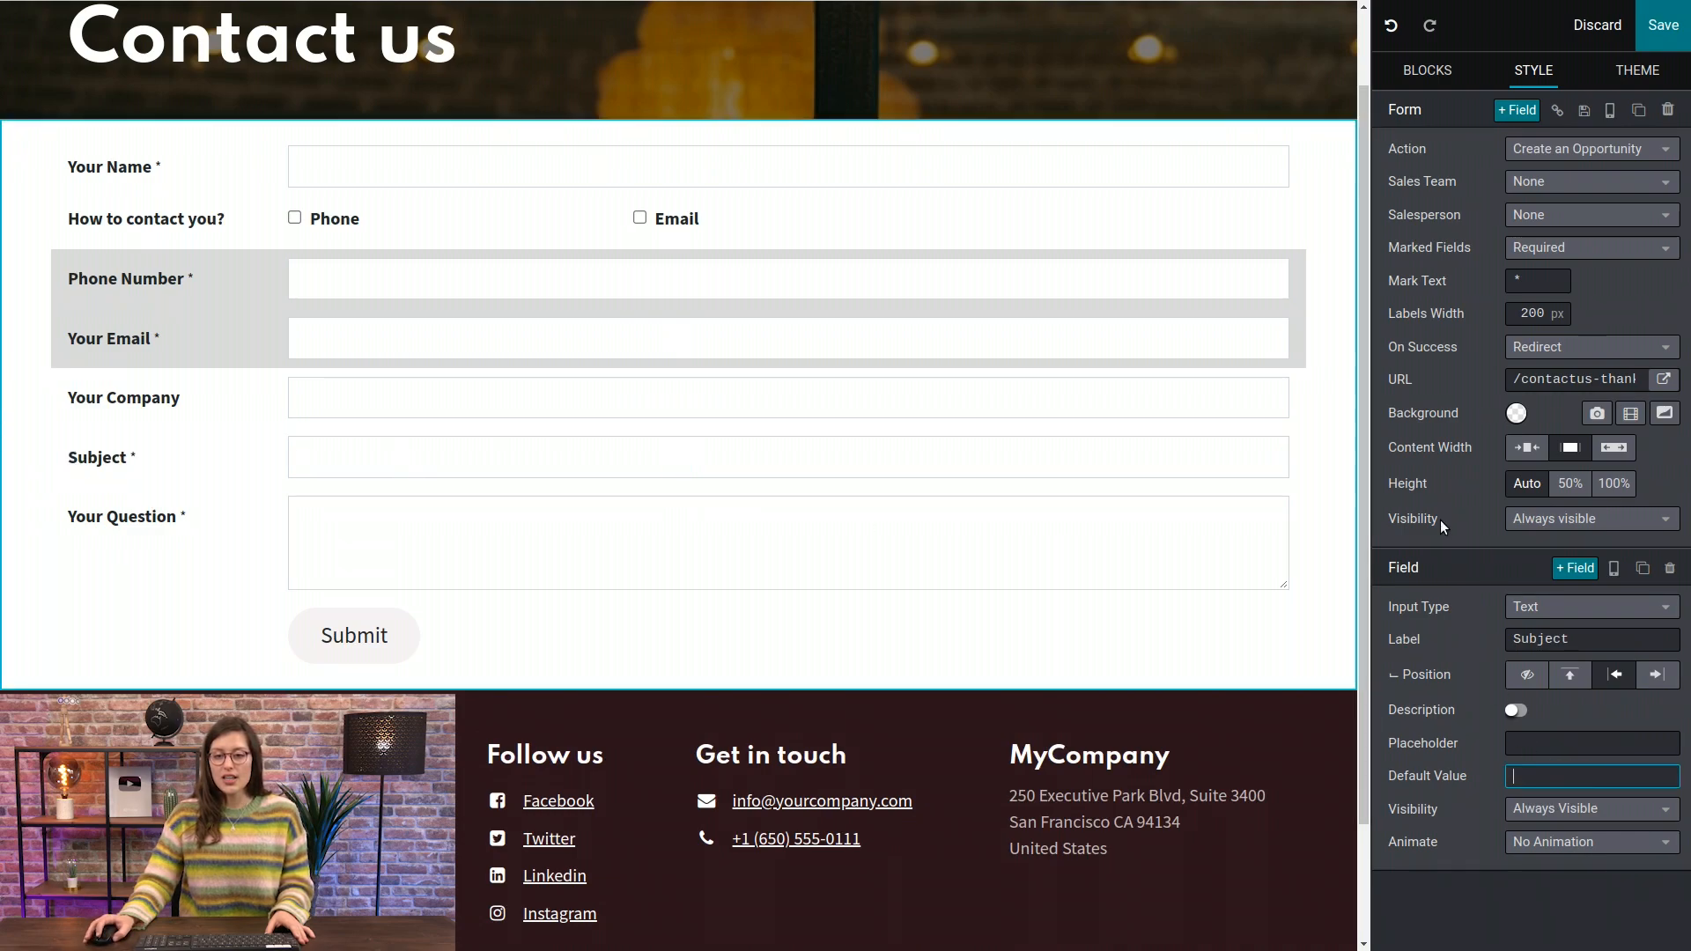
Default the Subject to 'A question about your products' and save the page.
text(A question about your)
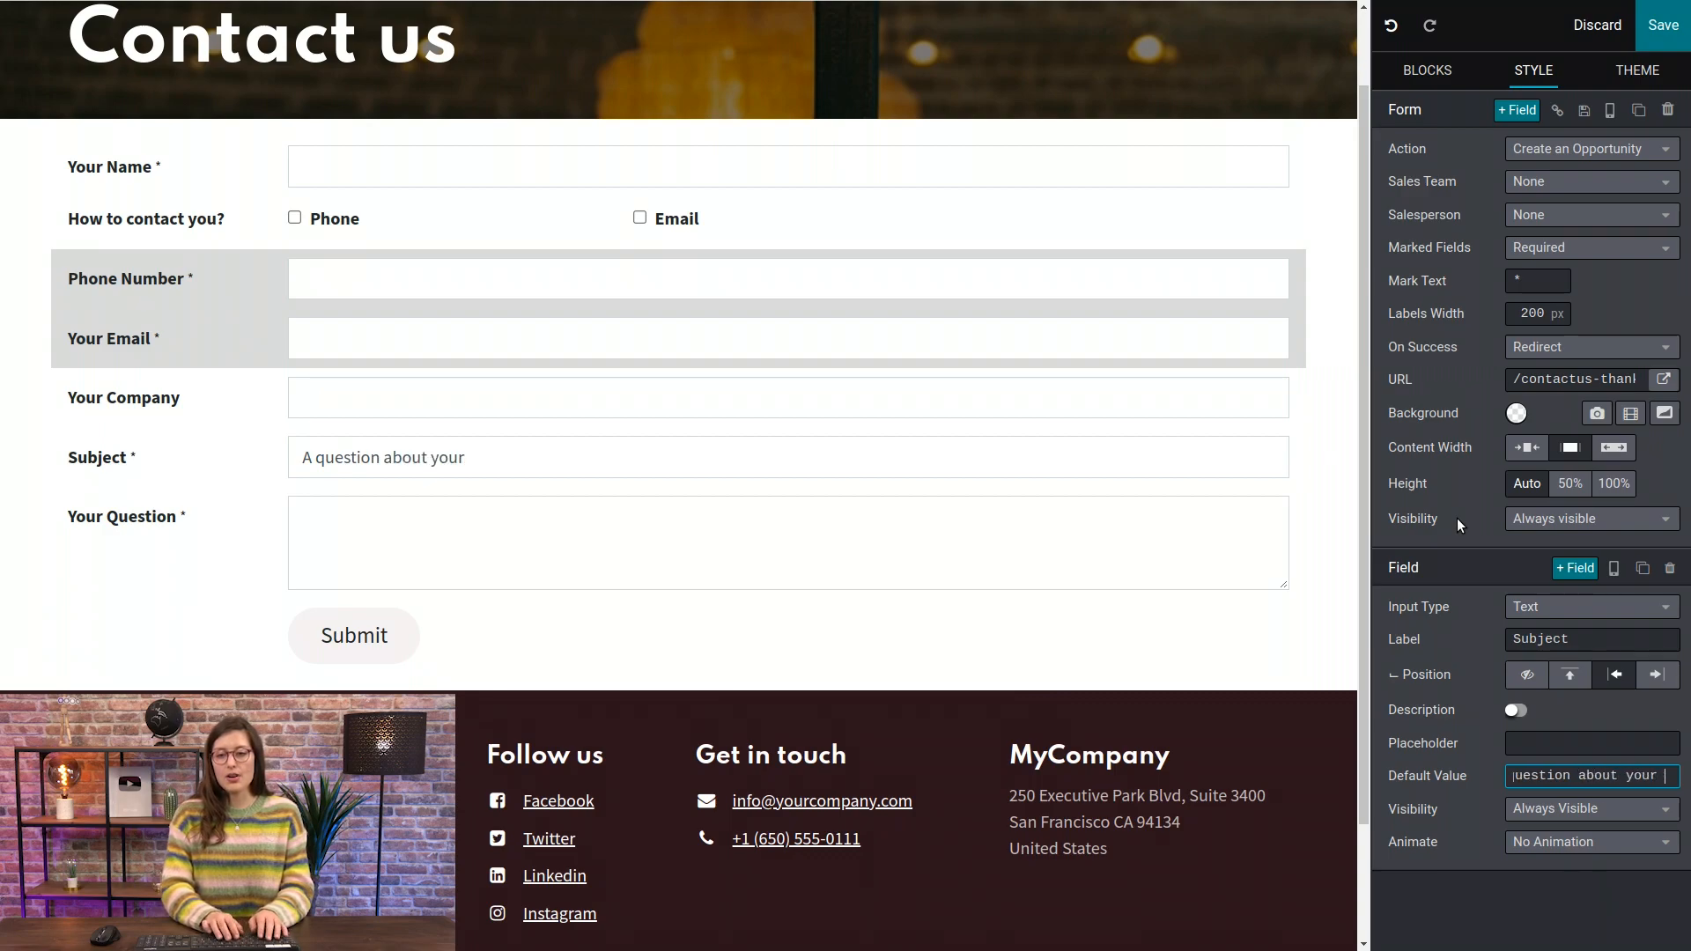
text(products)
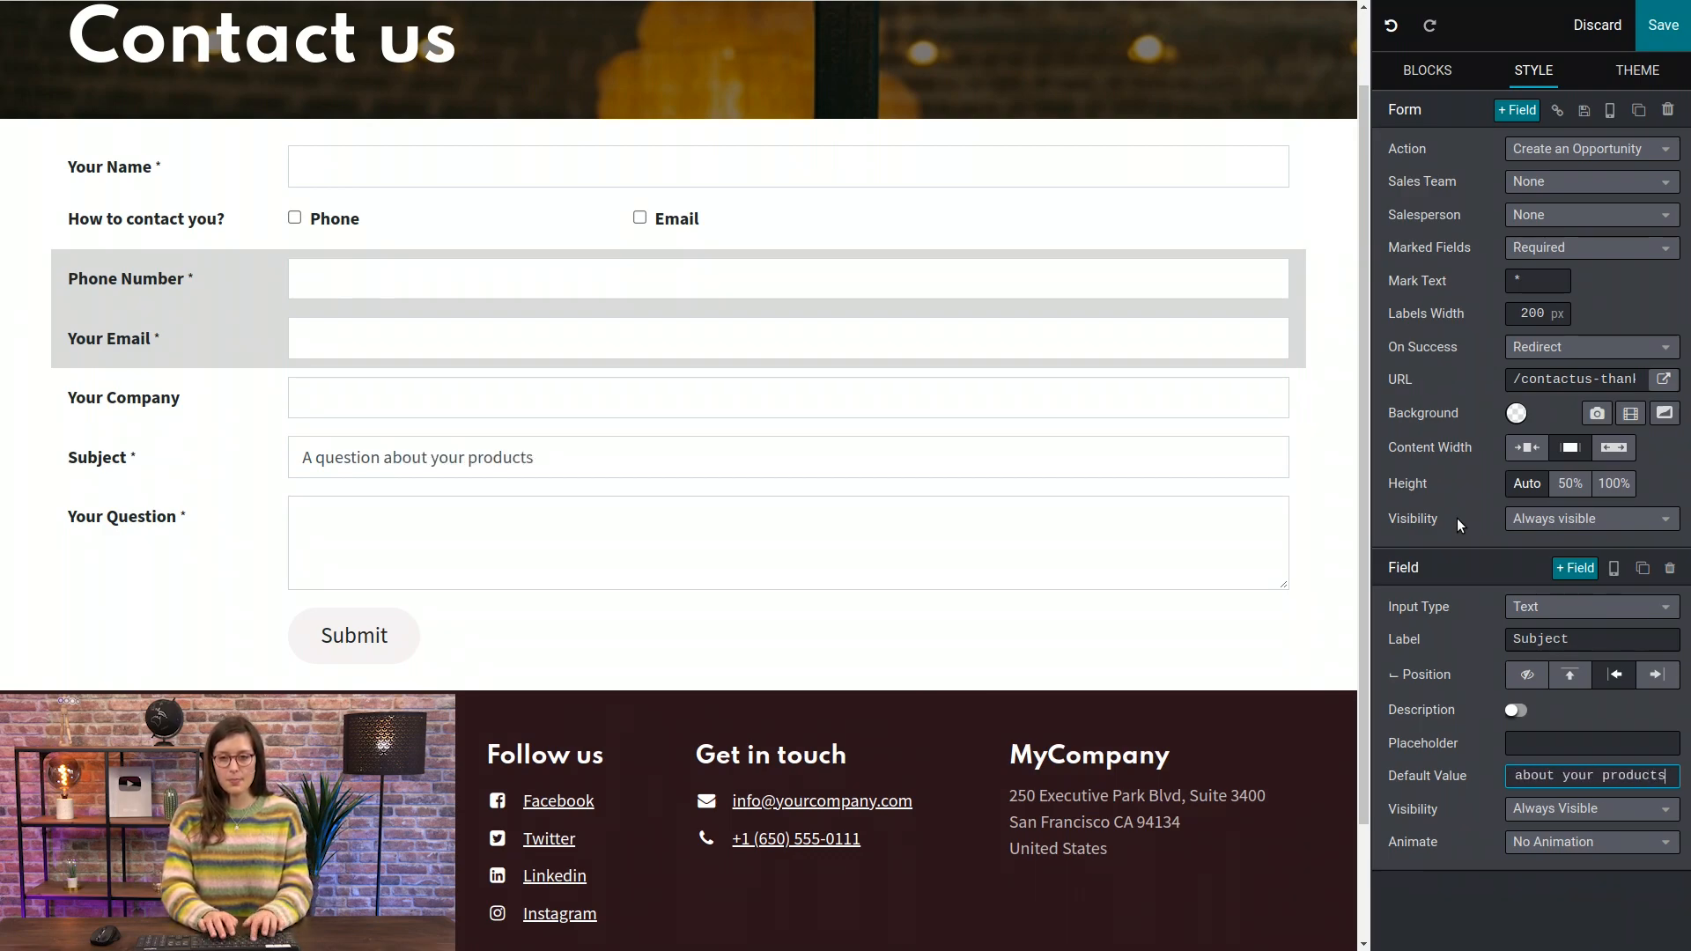
click(1662, 25)
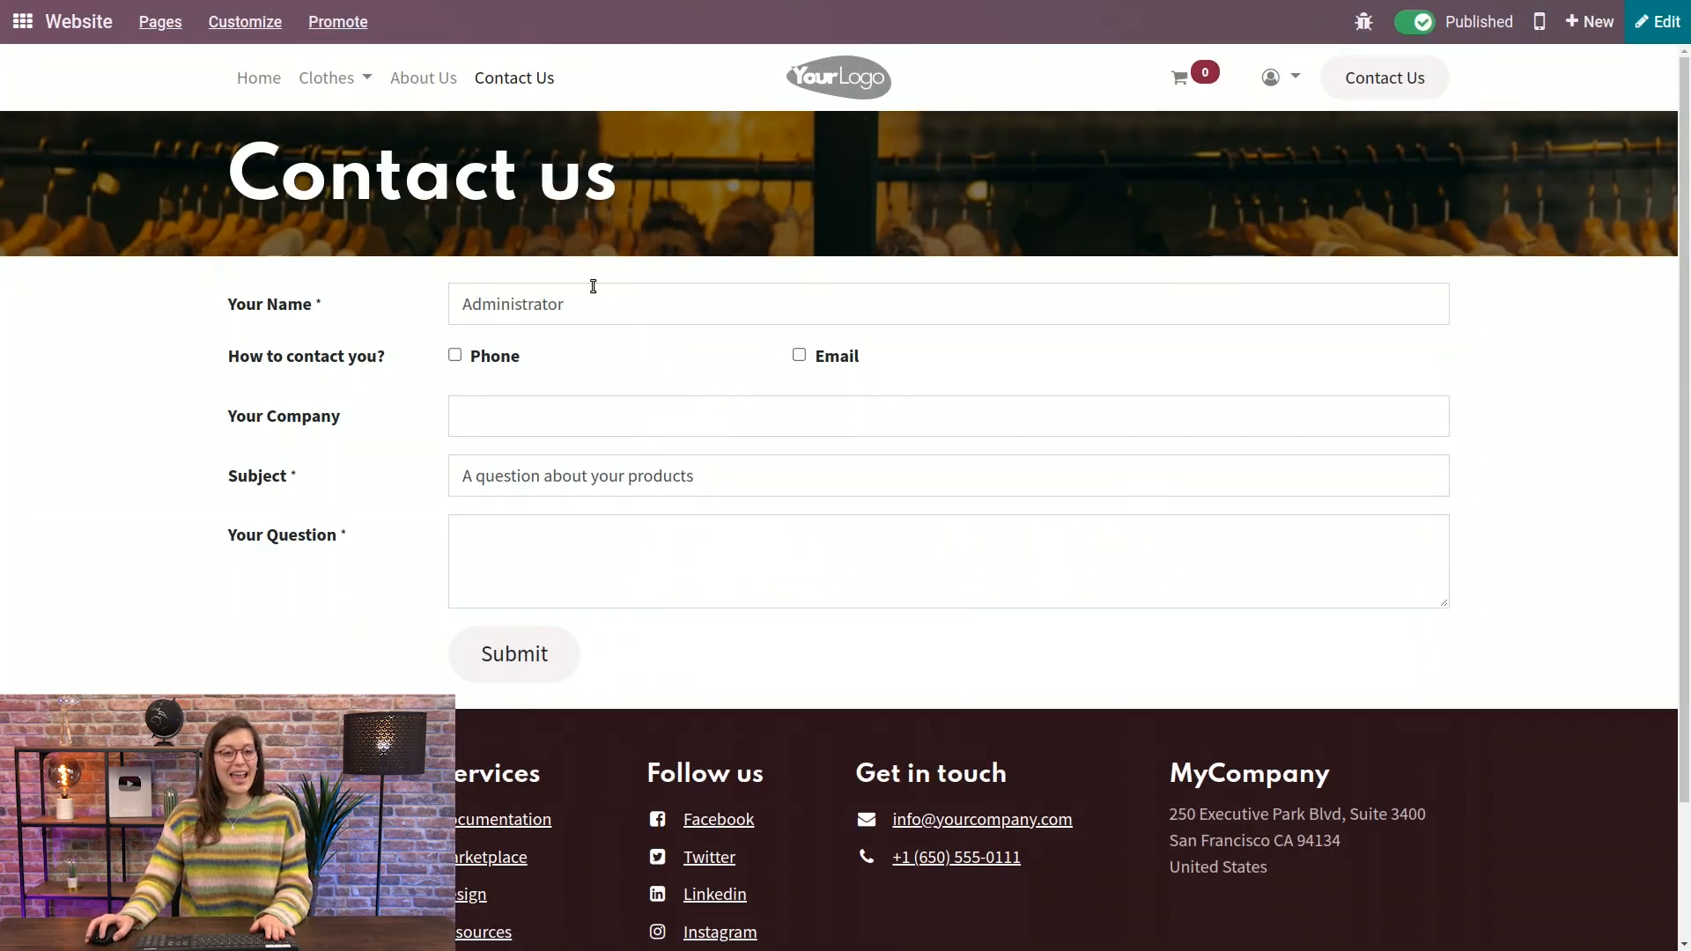
Submit a test message with a name, Email ticked, a test email and a question about t-shirt sizes.
key(Backspace)
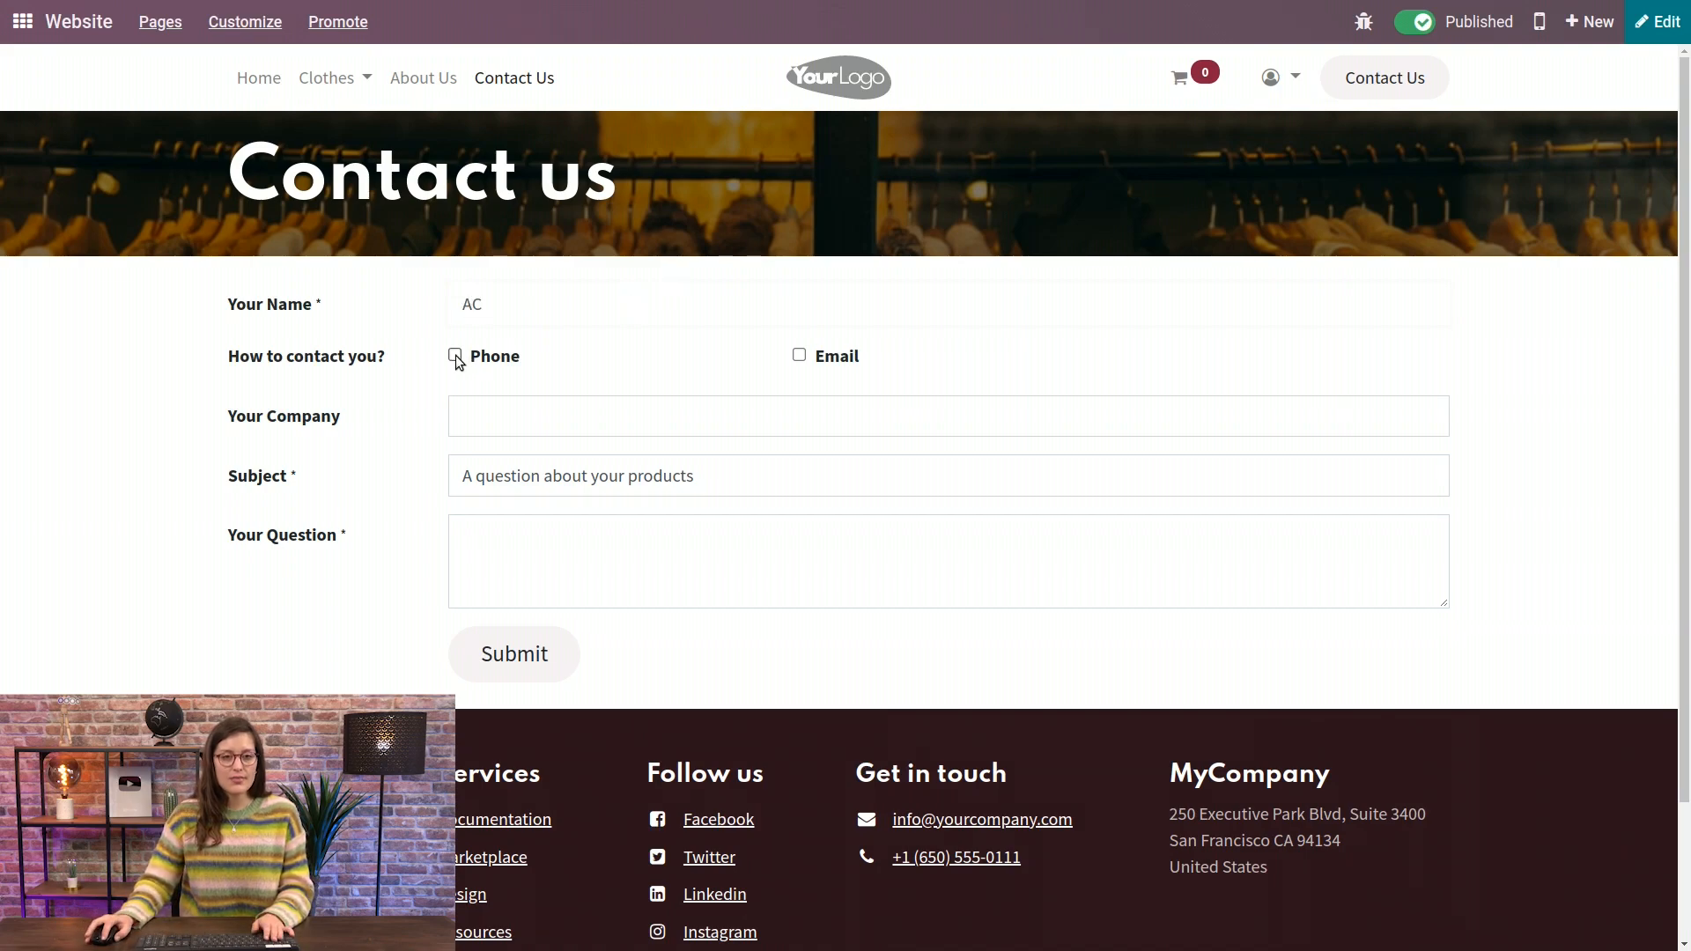
click(798, 356)
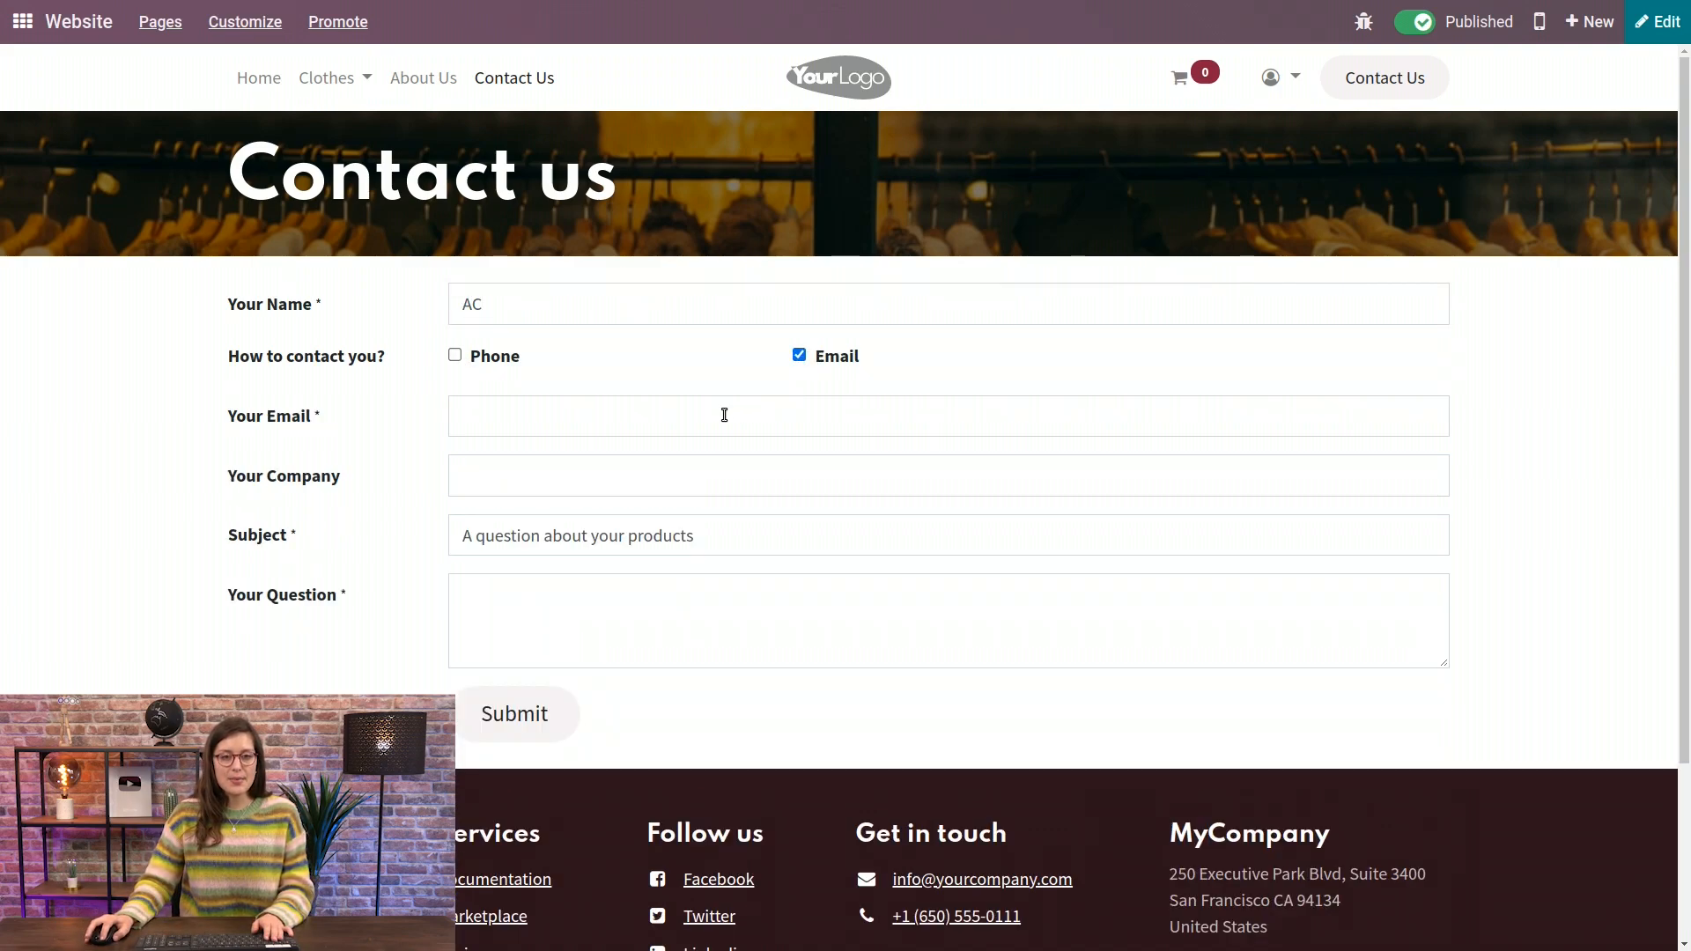
text(test@test.)
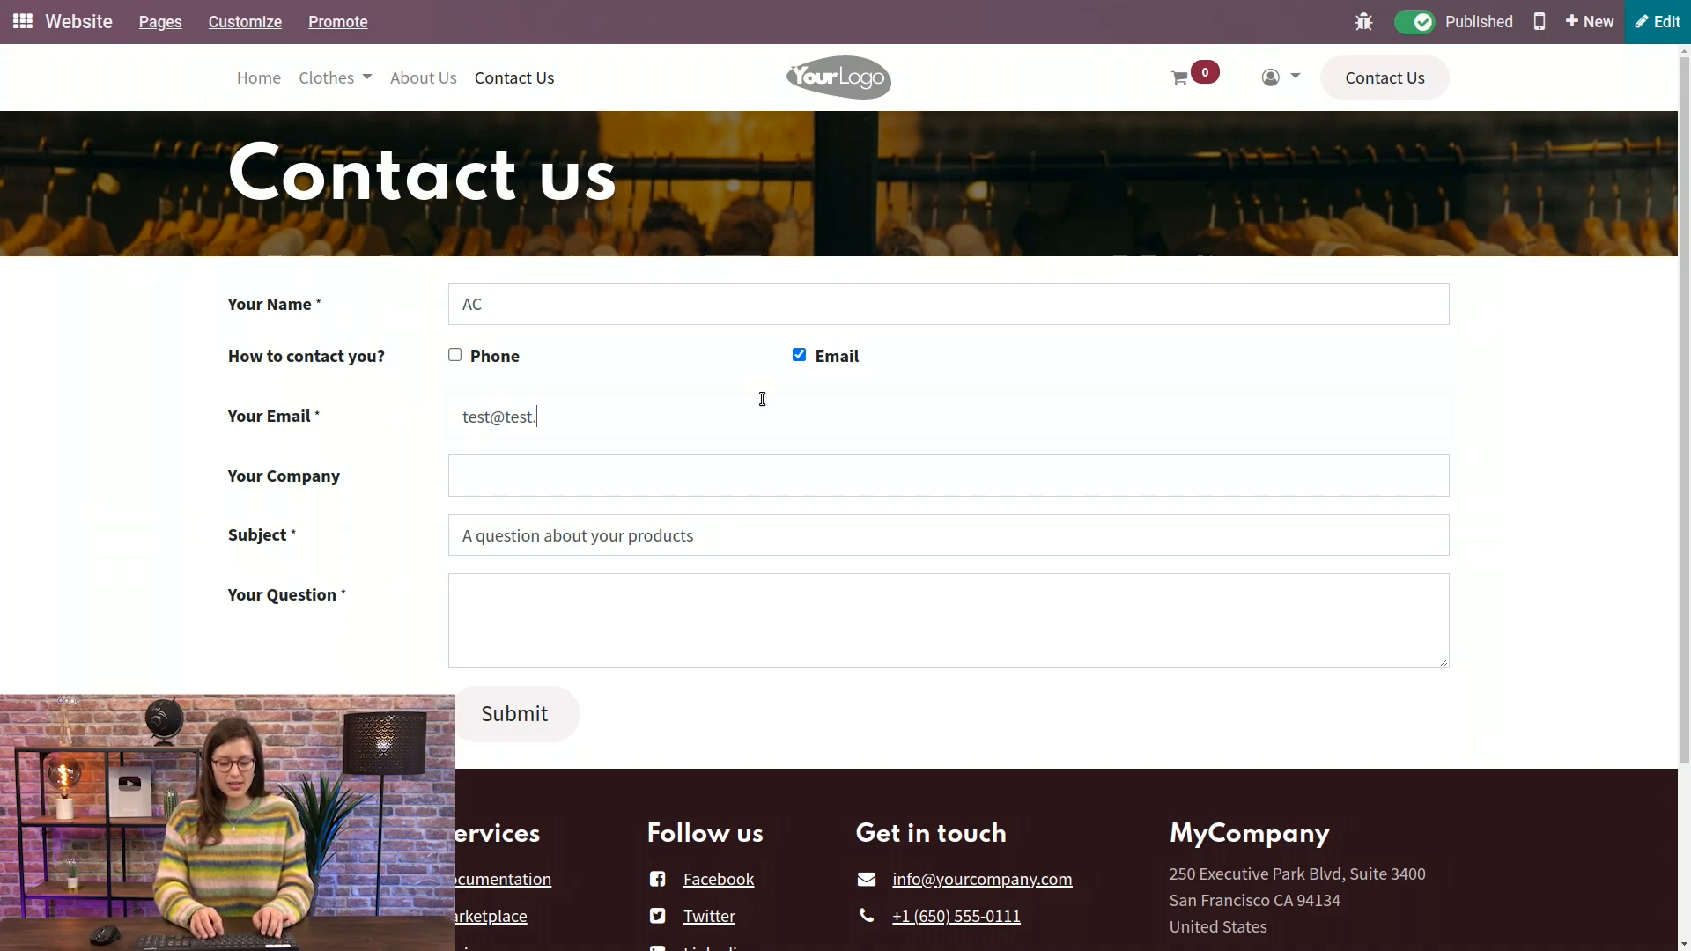
text(com)
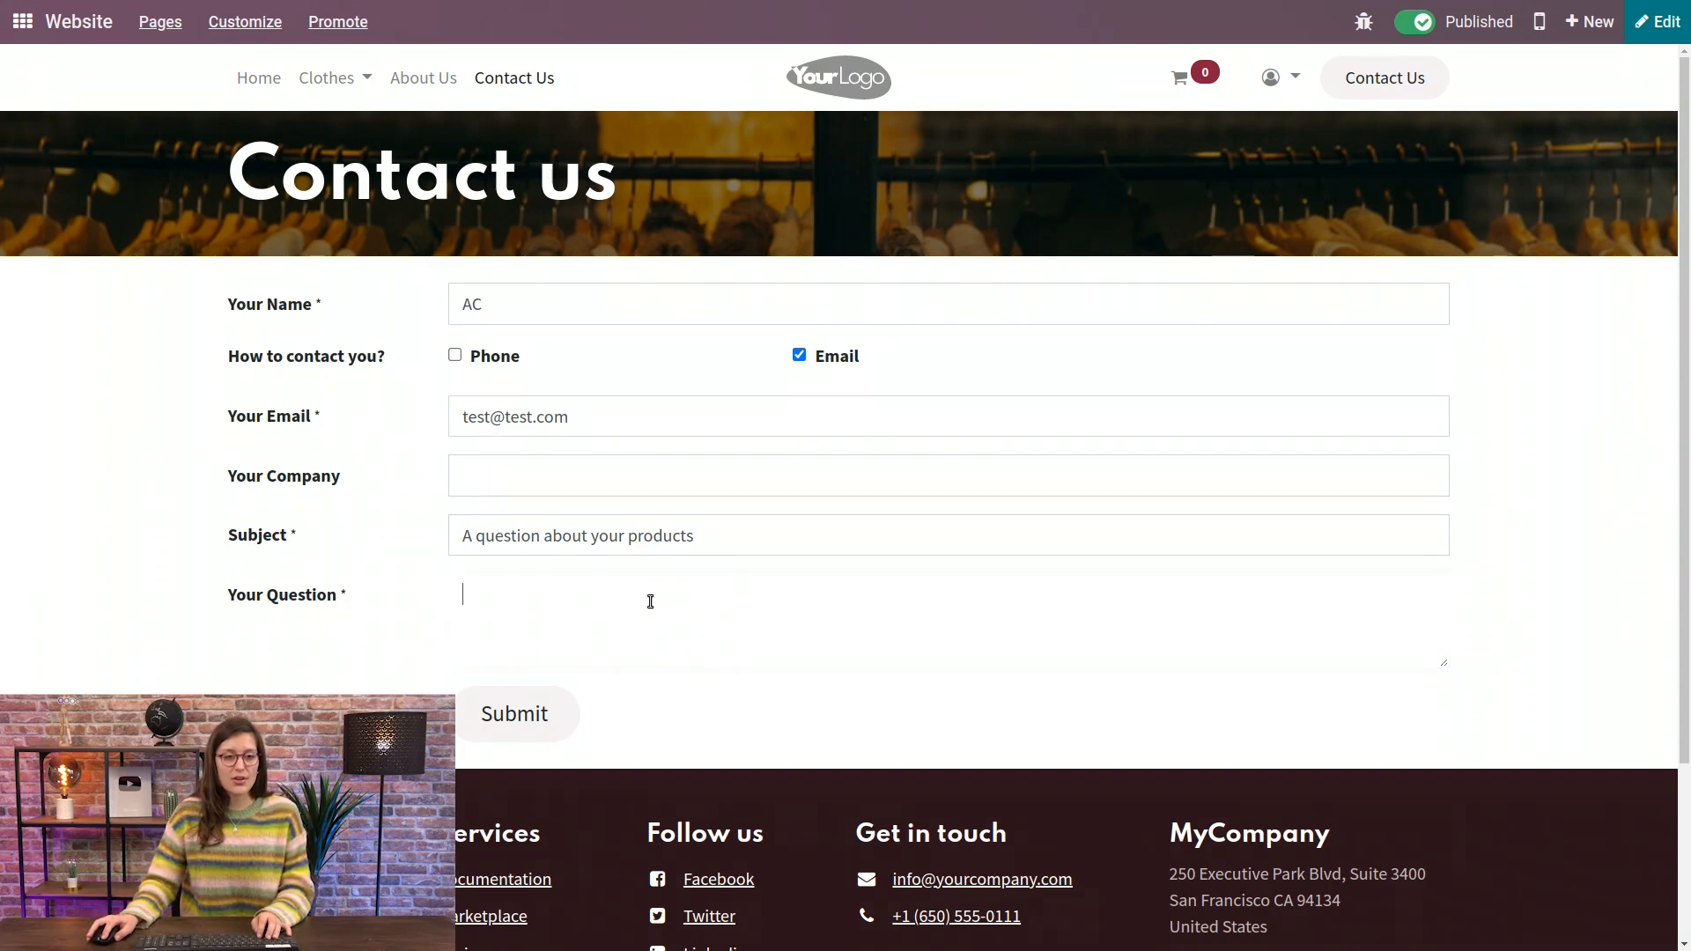
text(What t-shirt)
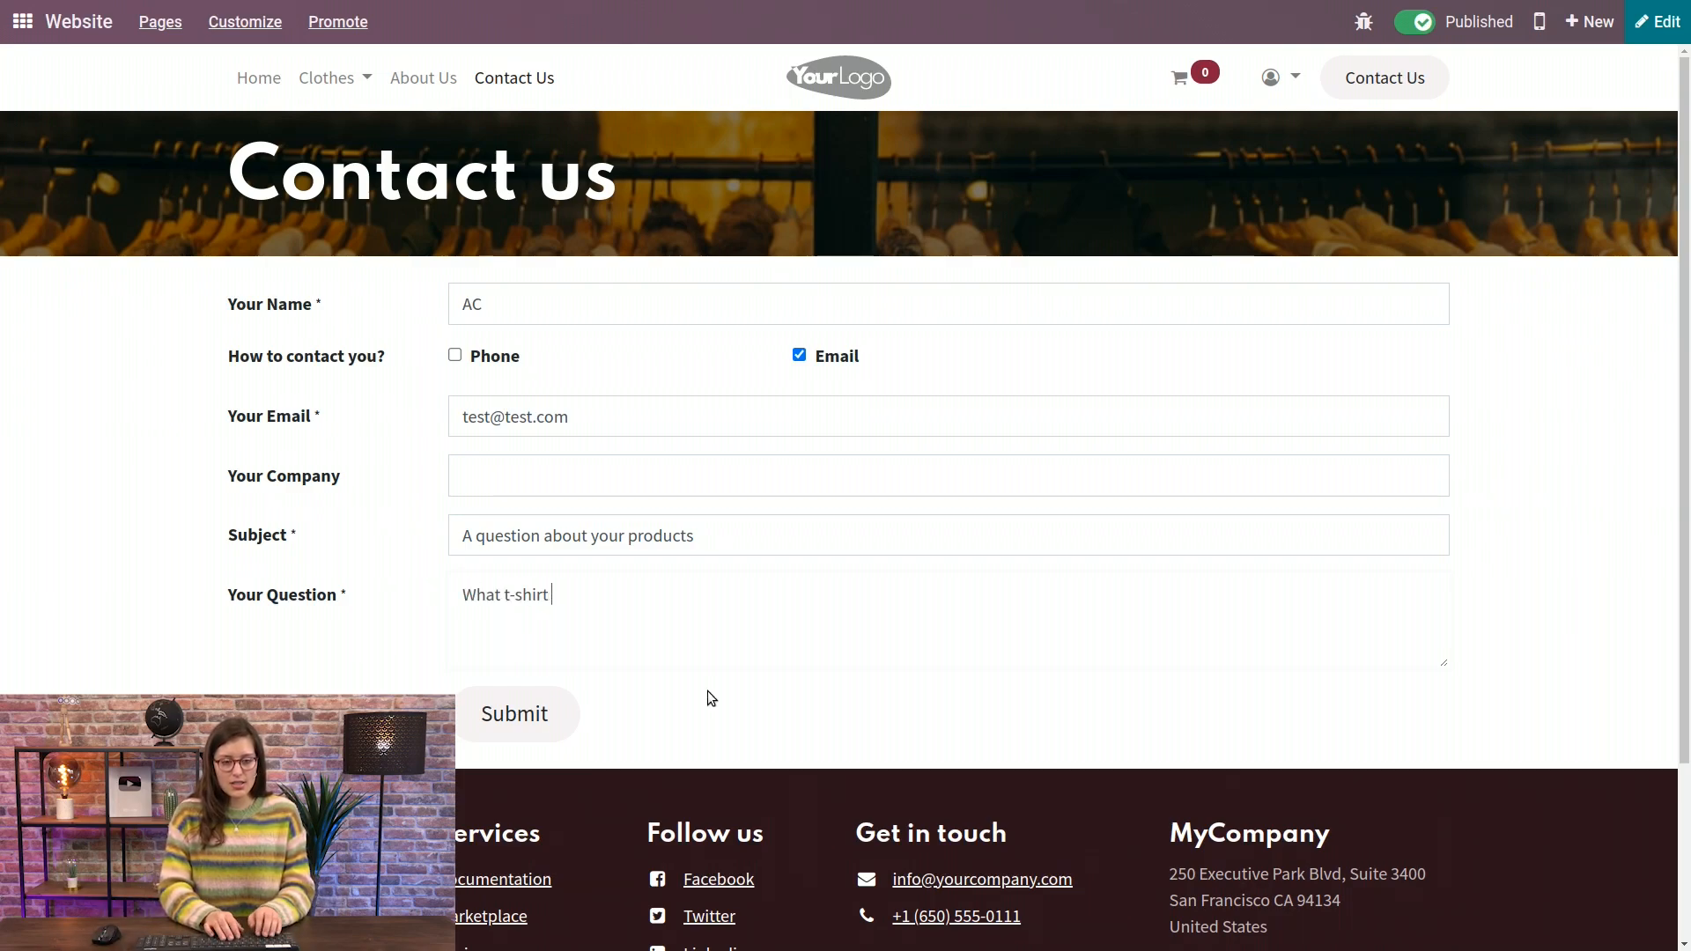
text(sizes are ava)
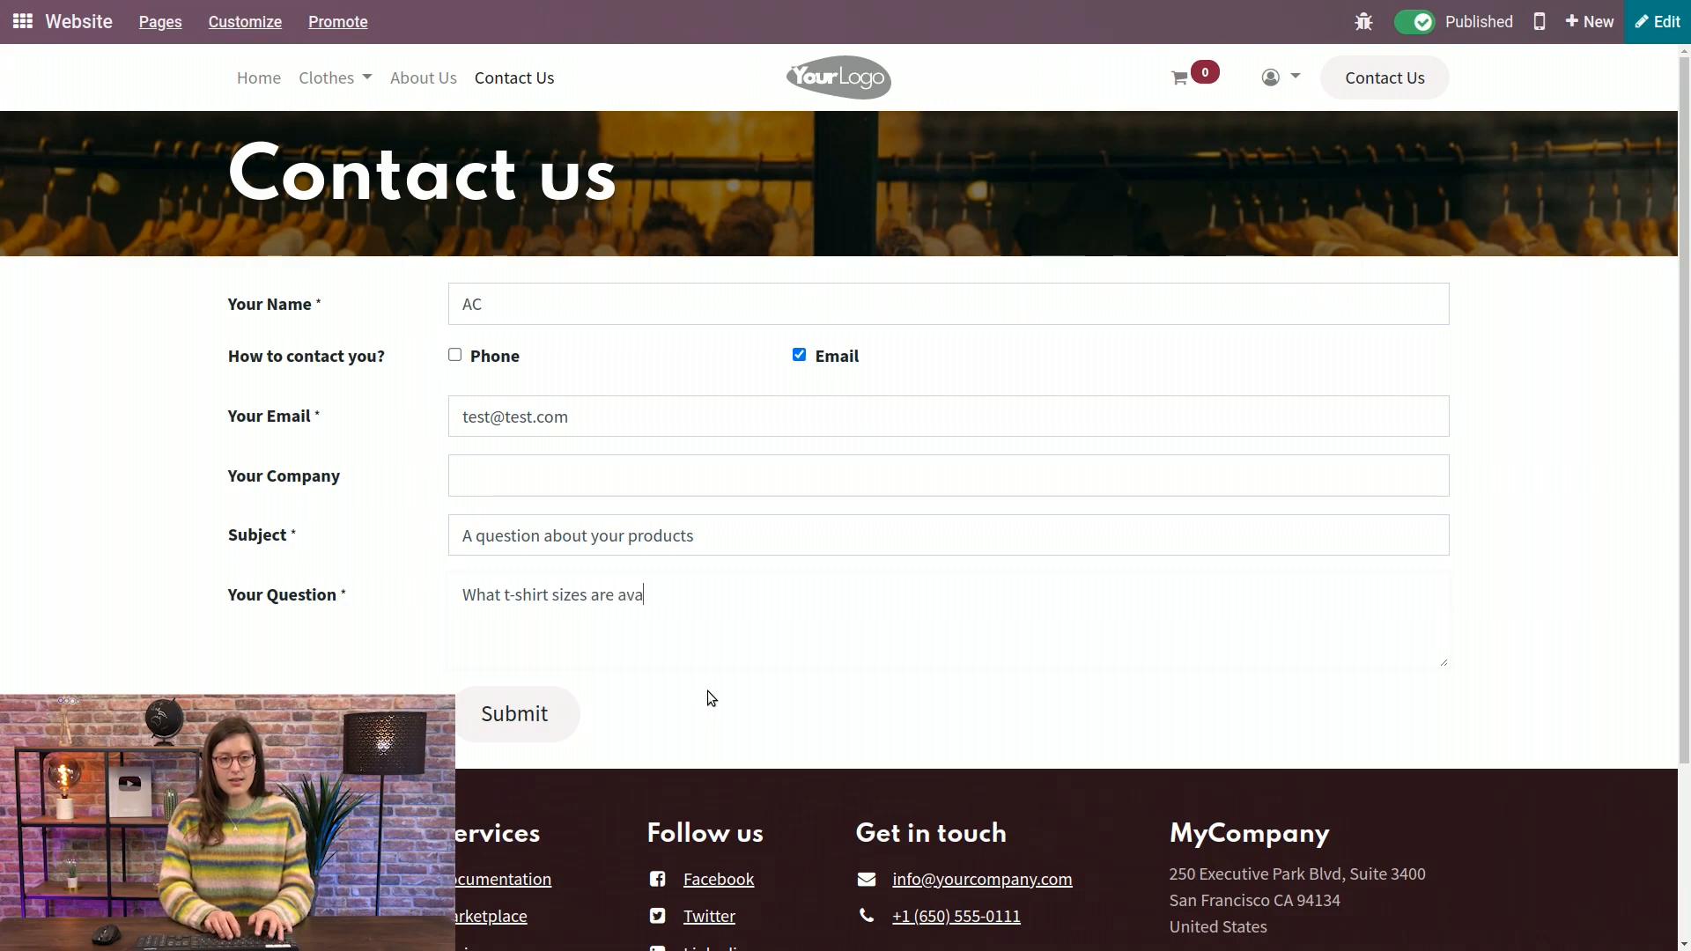
text(il?)
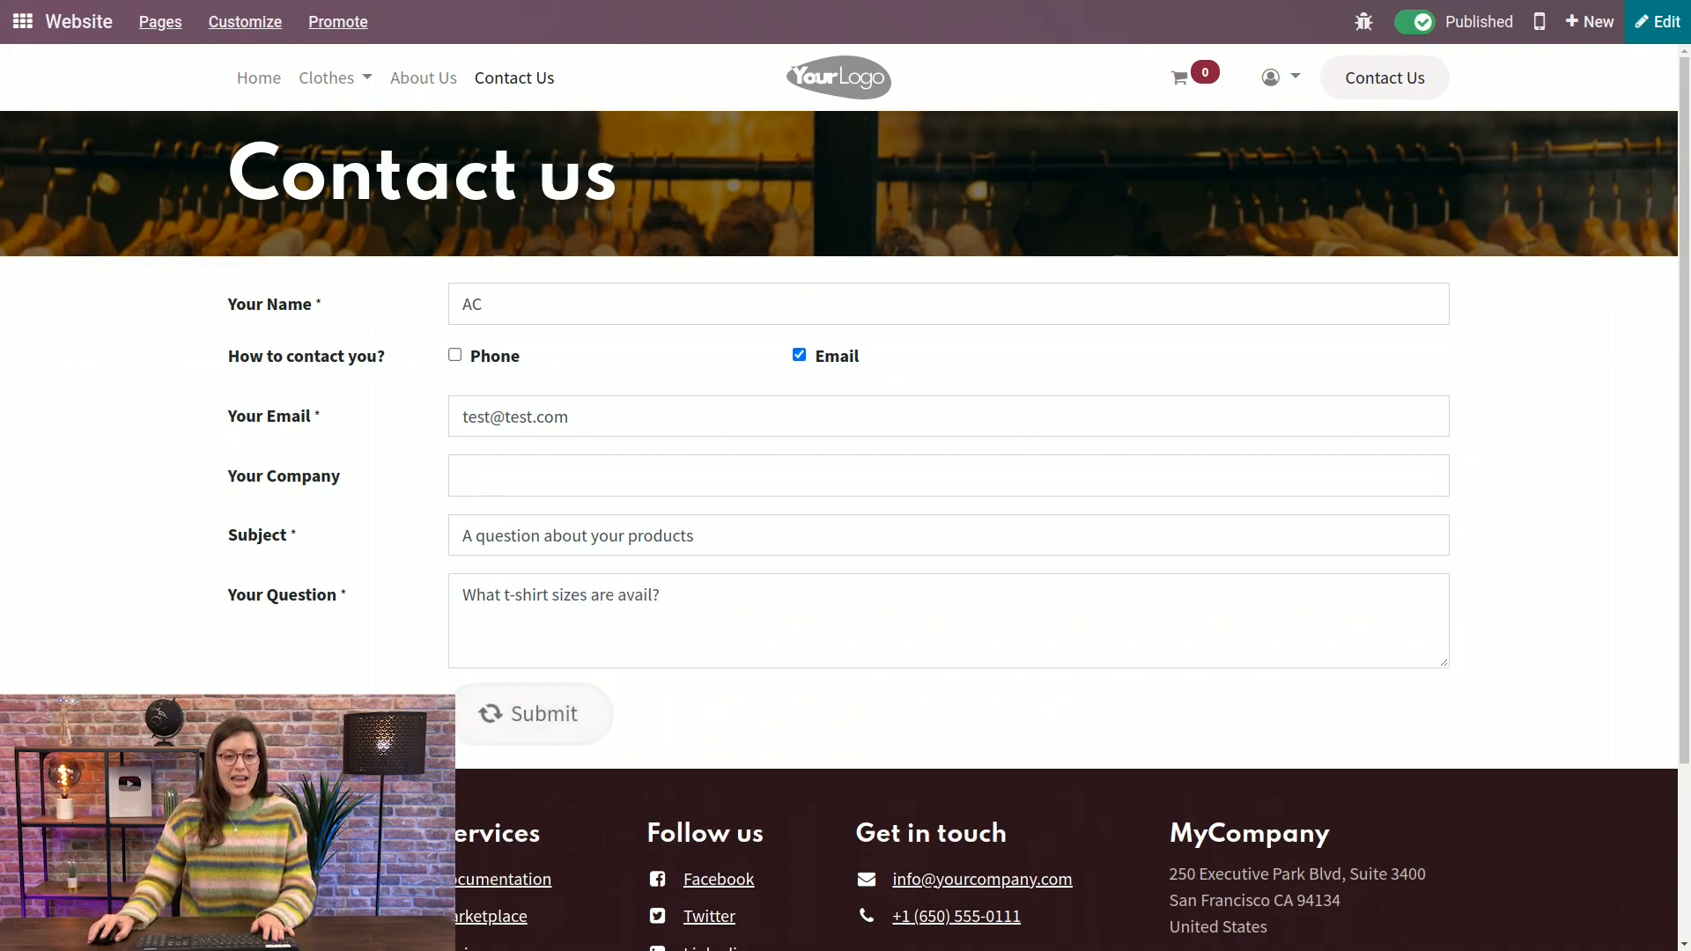
click(534, 714)
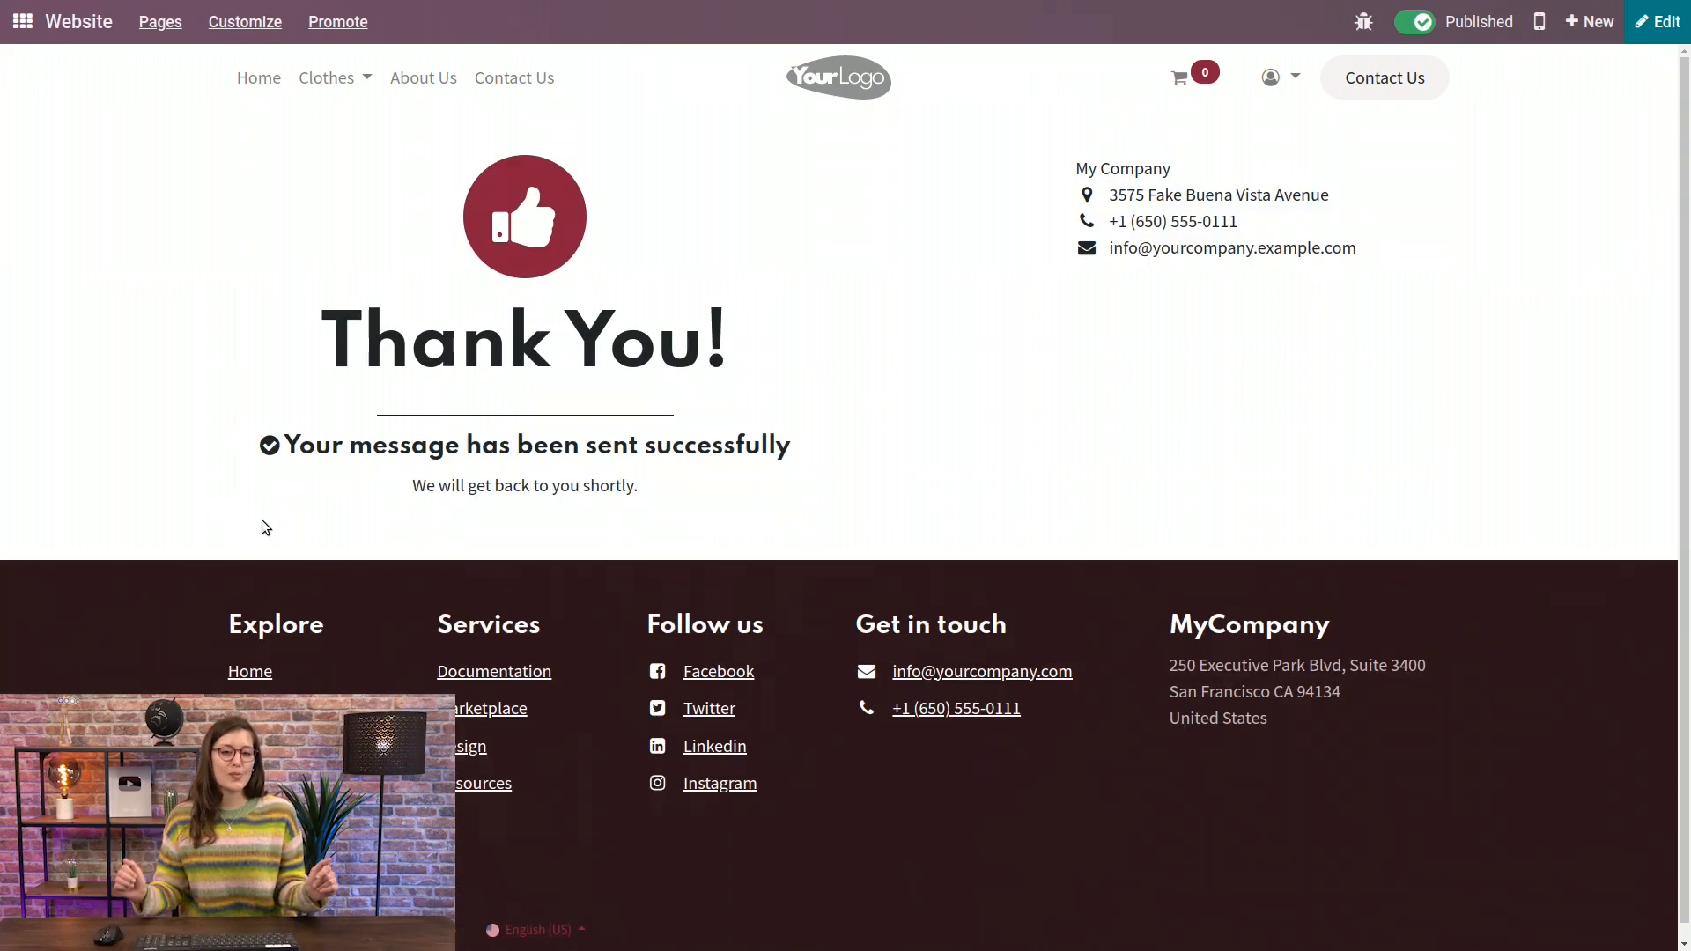